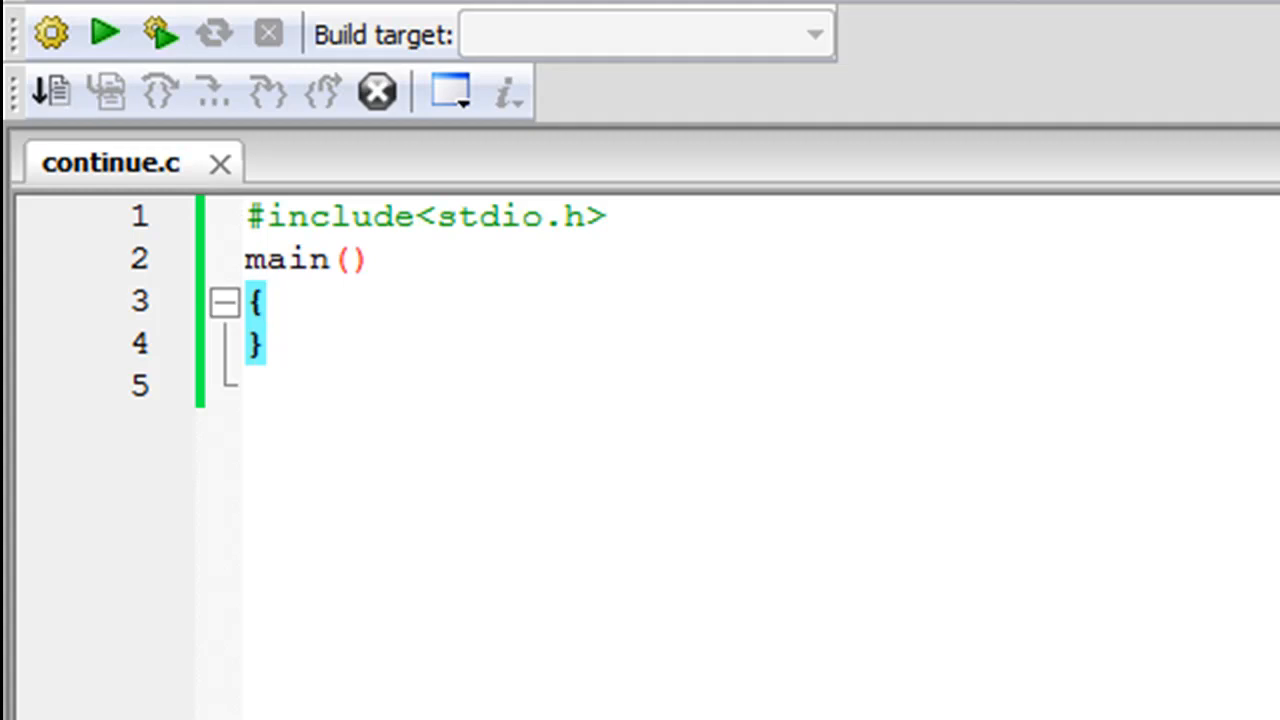
Place the cursor inside main's empty braces and insert a blank line in continue.c.
{"action": "left_click", "coordinate": [264, 304]}
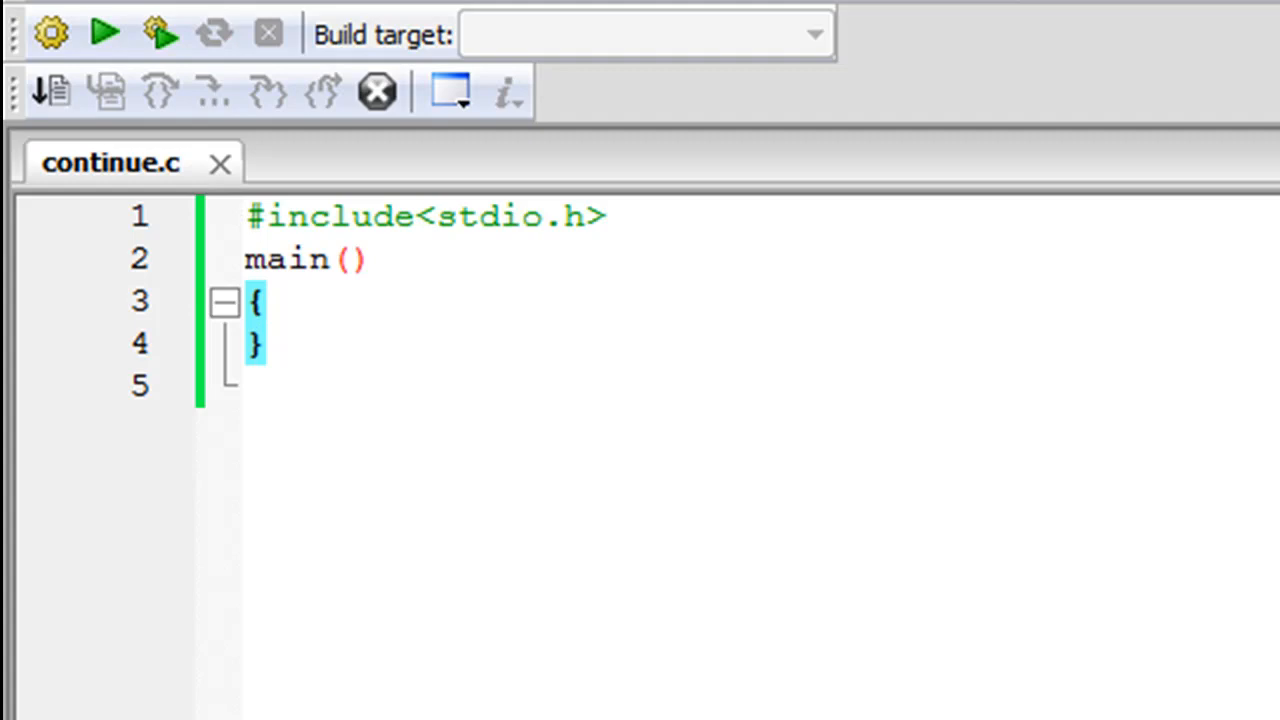
{"action": "left_click", "coordinate": [268, 302]}
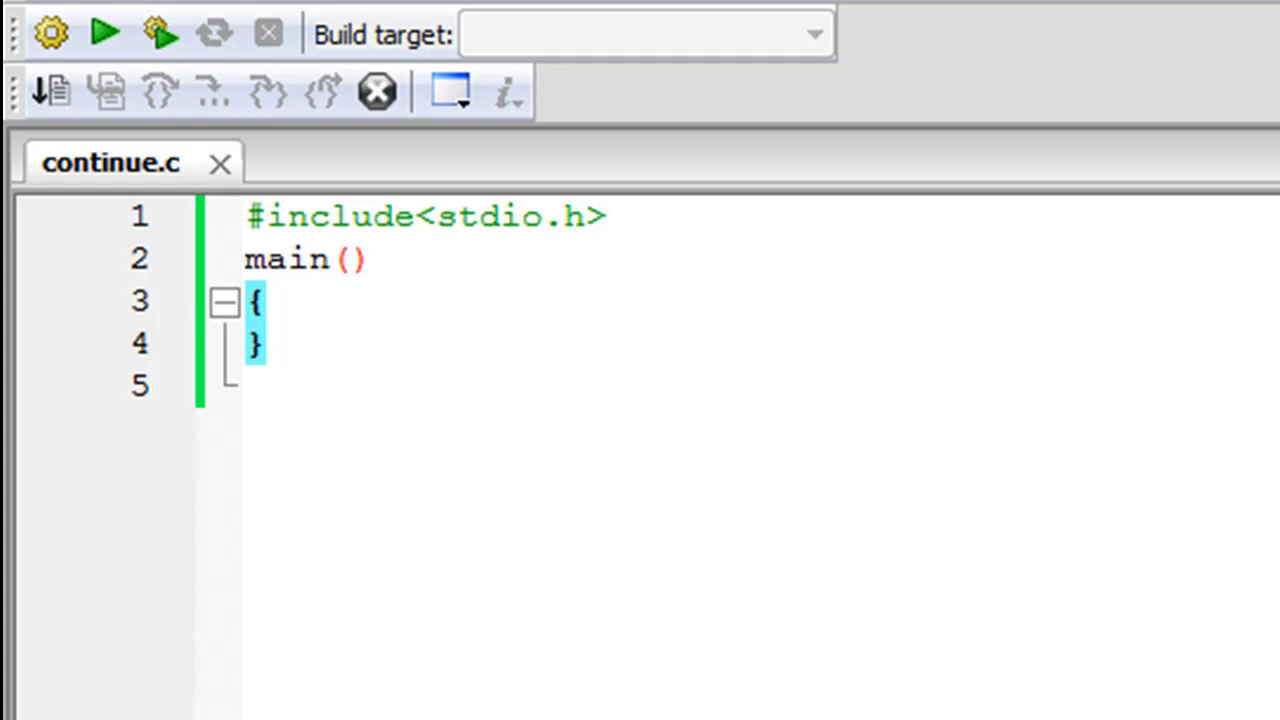
{"action": "left_click", "coordinate": [266, 300]}
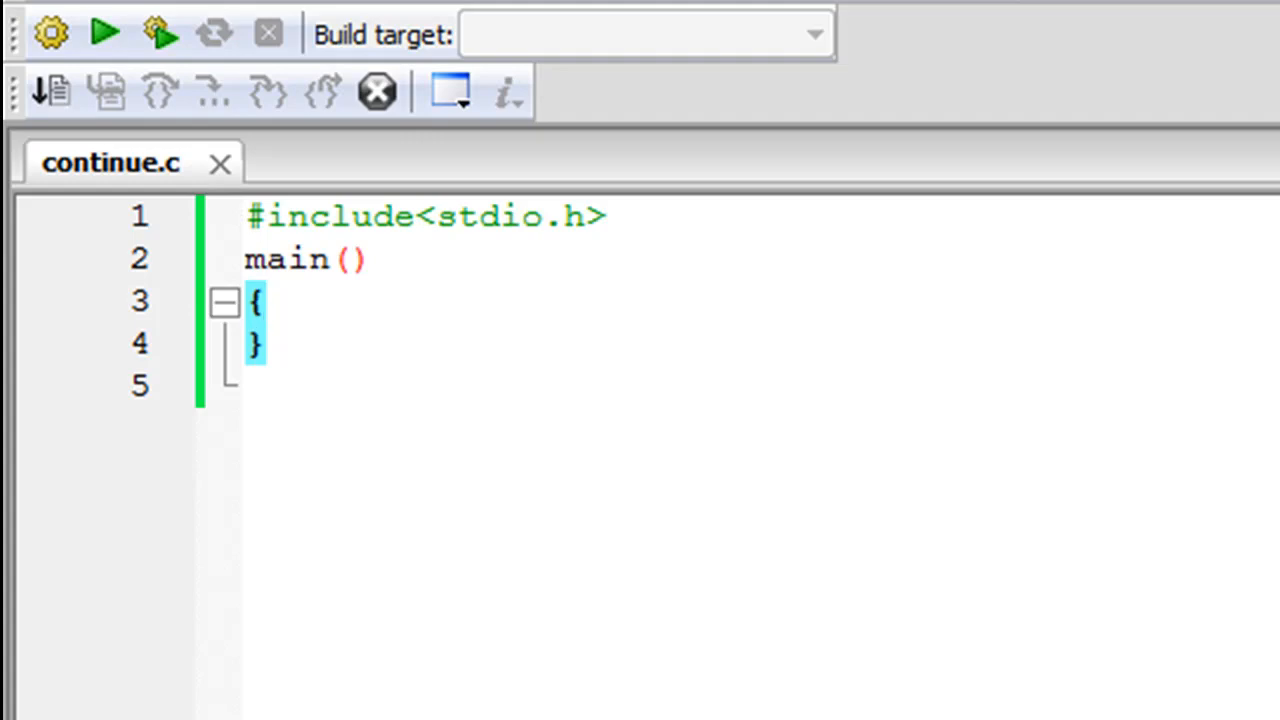
{"action": "left_click", "coordinate": [264, 300]}
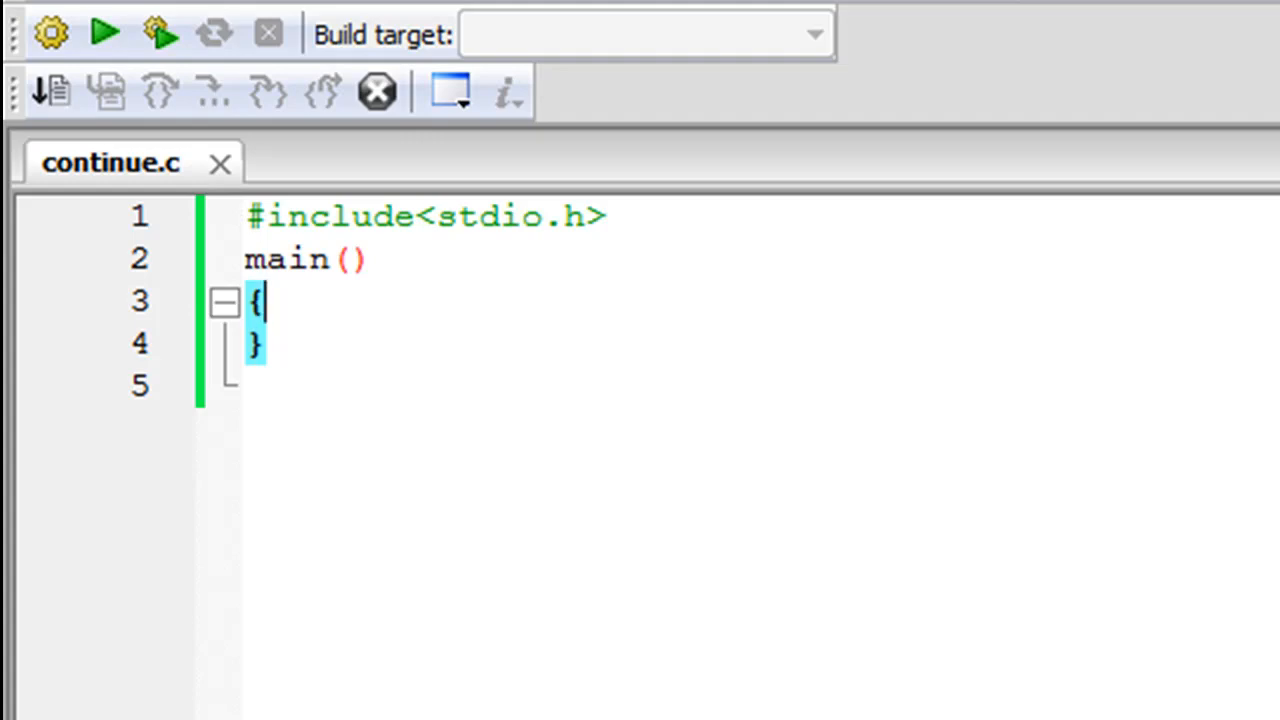
{"action": "mouse_move", "coordinate": [1090, 470]}
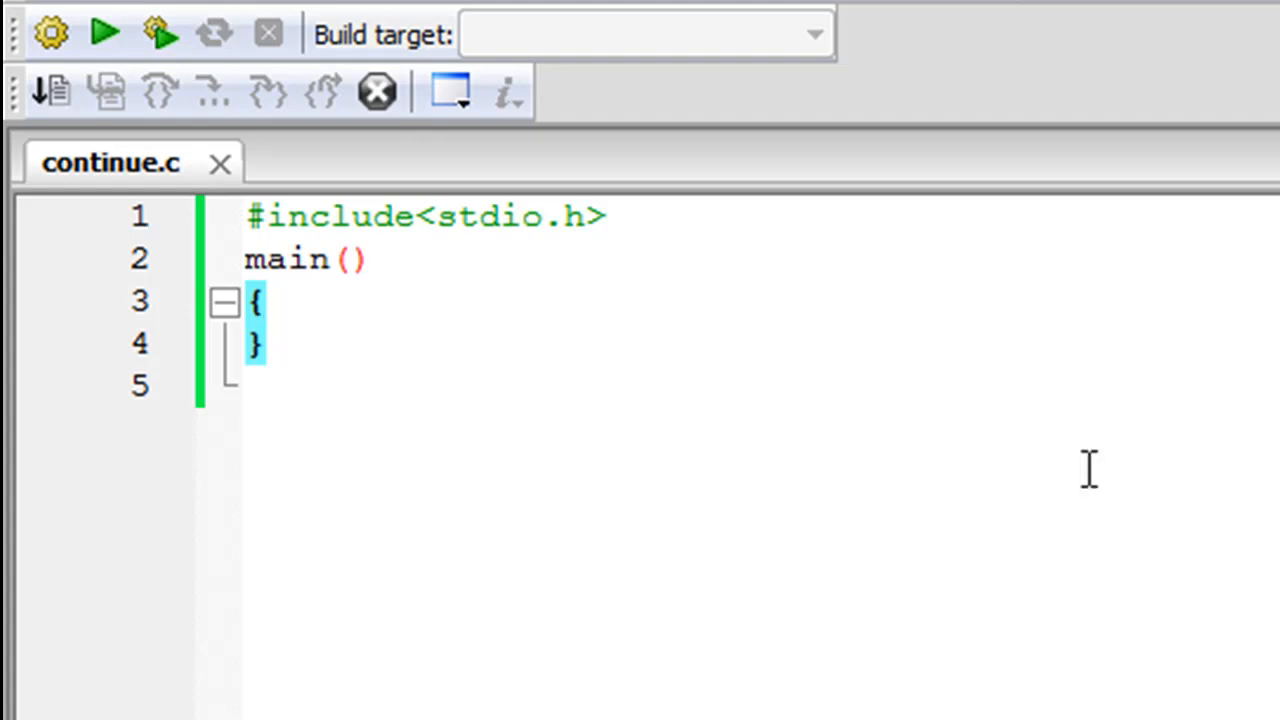
{"action": "mouse_move", "coordinate": [108, 218]}
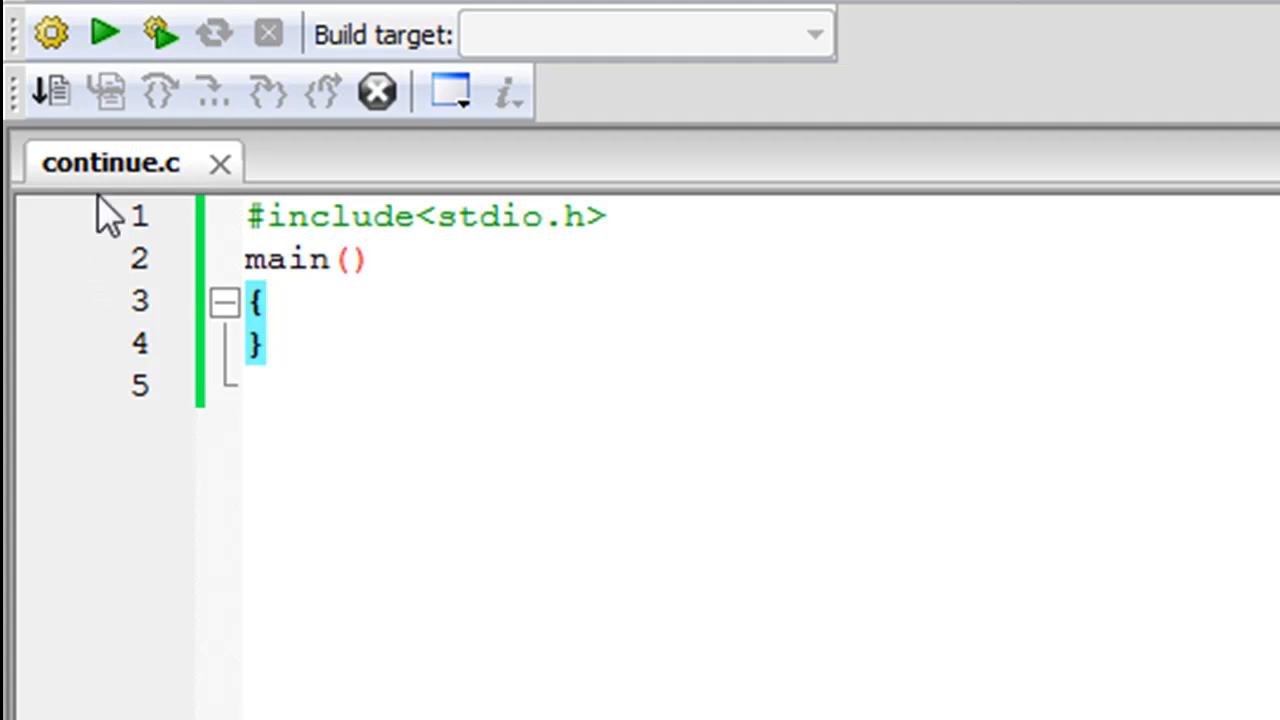
{"action": "mouse_move", "coordinate": [190, 250]}
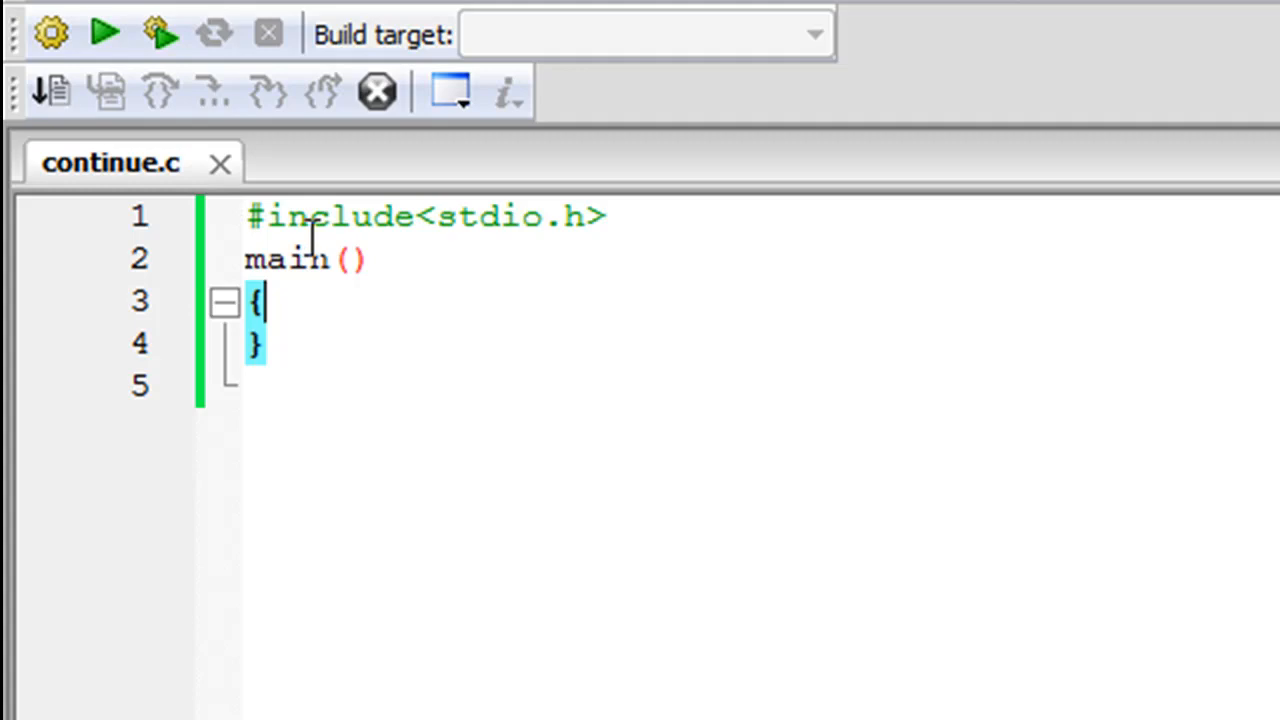
{"action": "mouse_move", "coordinate": [336, 296]}
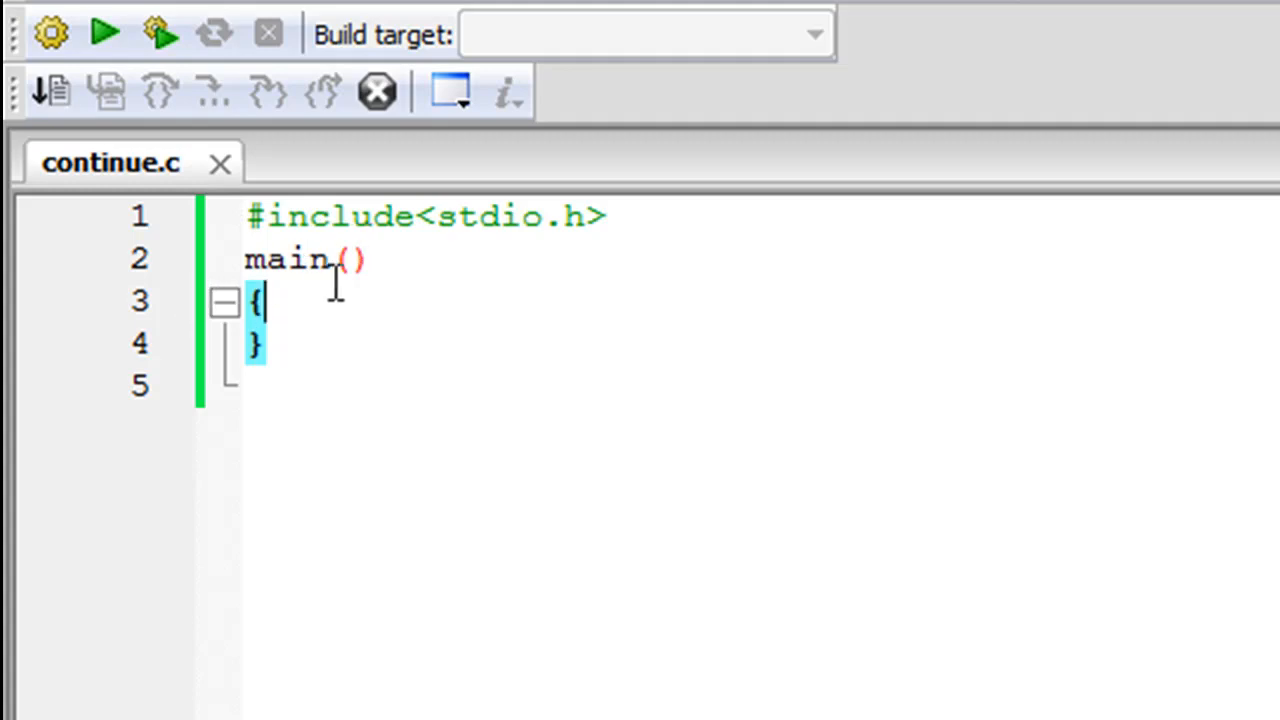
{"action": "mouse_move", "coordinate": [310, 310]}
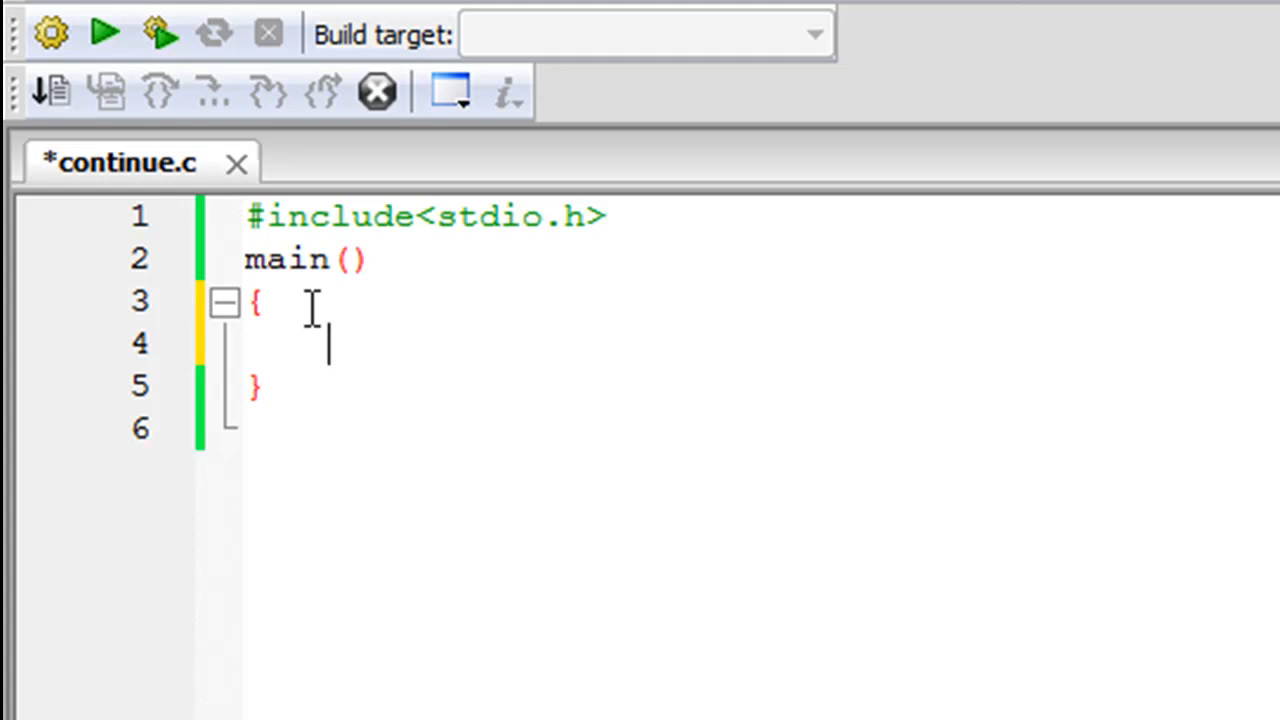
Save, then declare 'int a;' on its own indented line inside main.
{"action": "key", "text": "ctrl+s"}
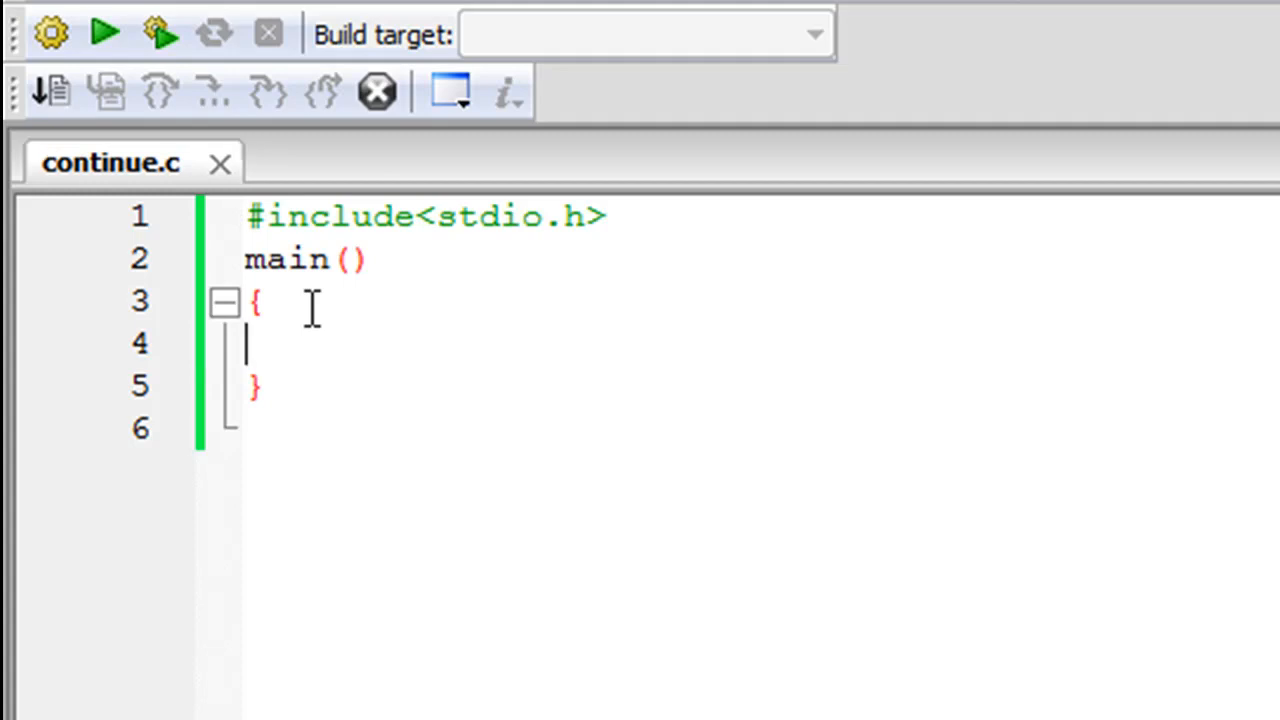
{"action": "type", "text": "int"}
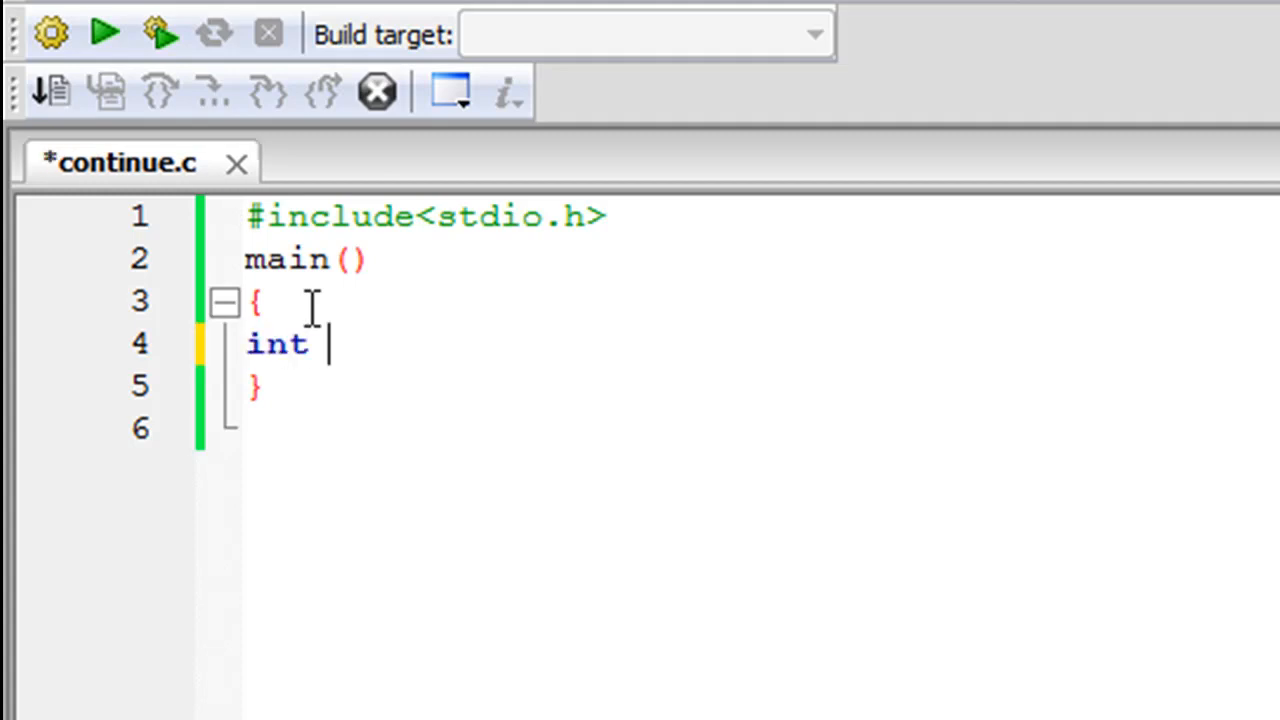
{"action": "left_click", "coordinate": [248, 344]}
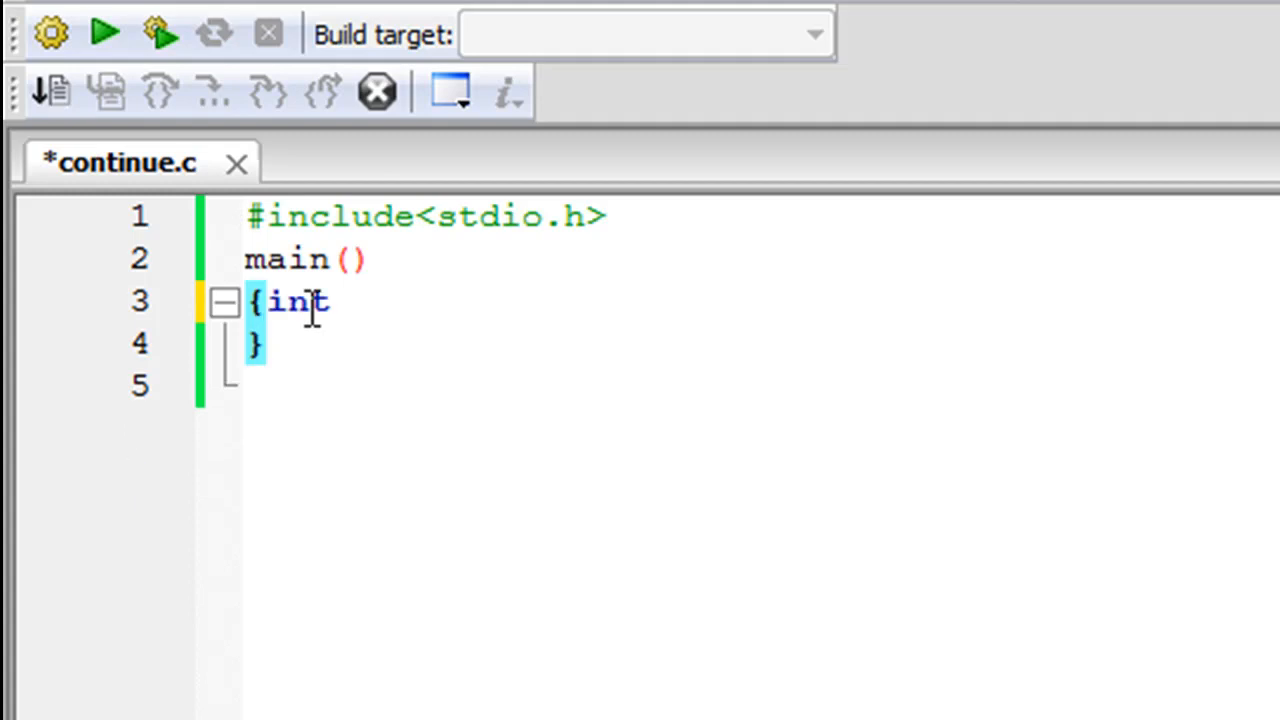
{"action": "key", "text": "Return"}
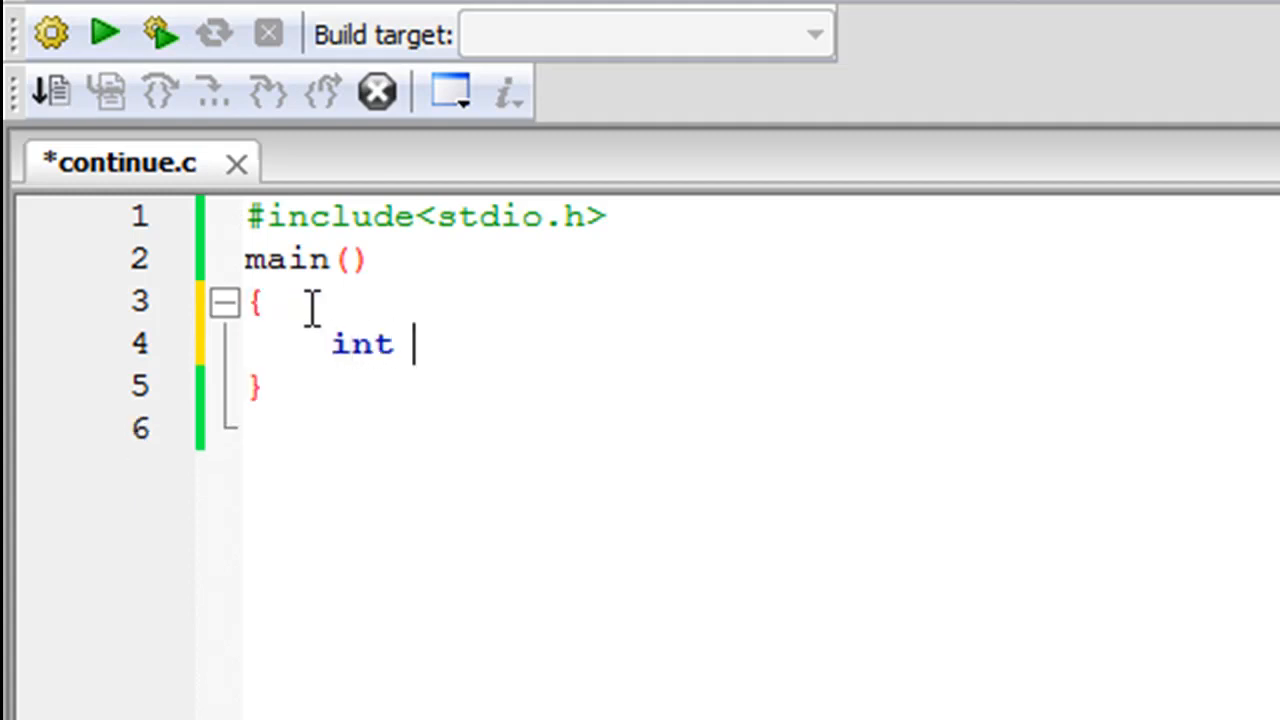
{"action": "type", "text": "a;"}
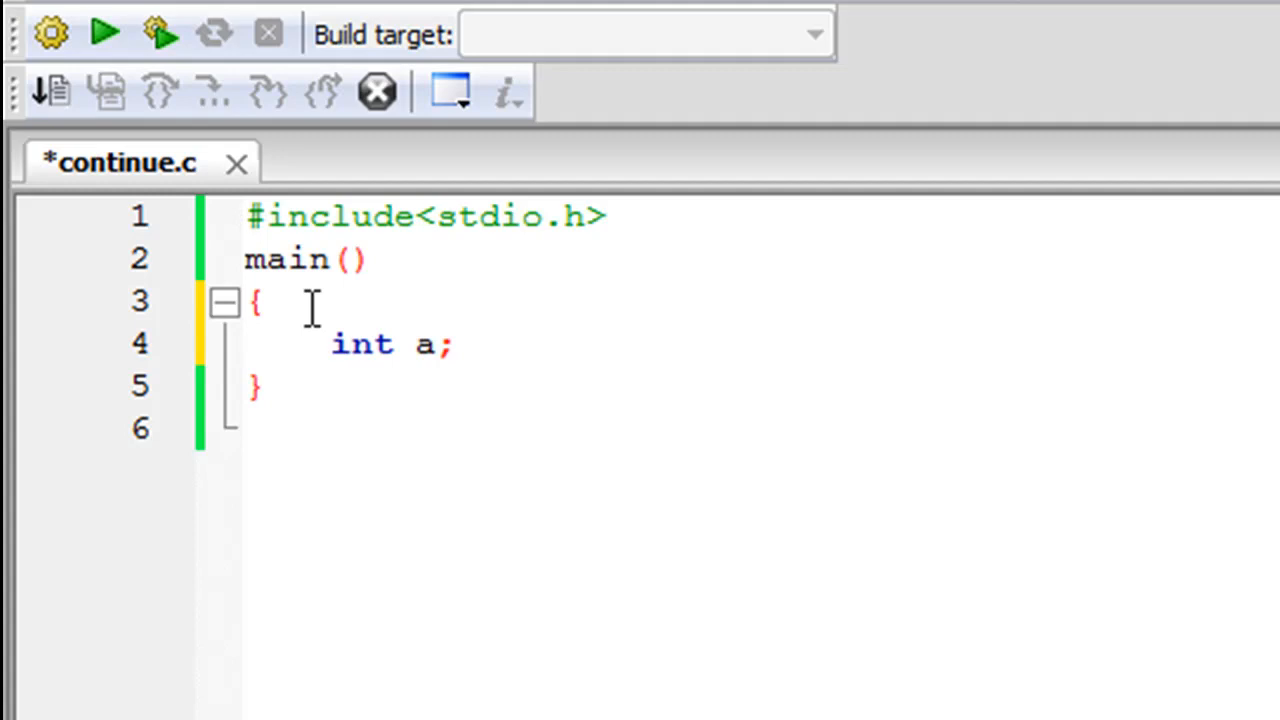
Write the loop header for(a=1; a<10; a++) and start its body line.
{"action": "type", "text": "for"}
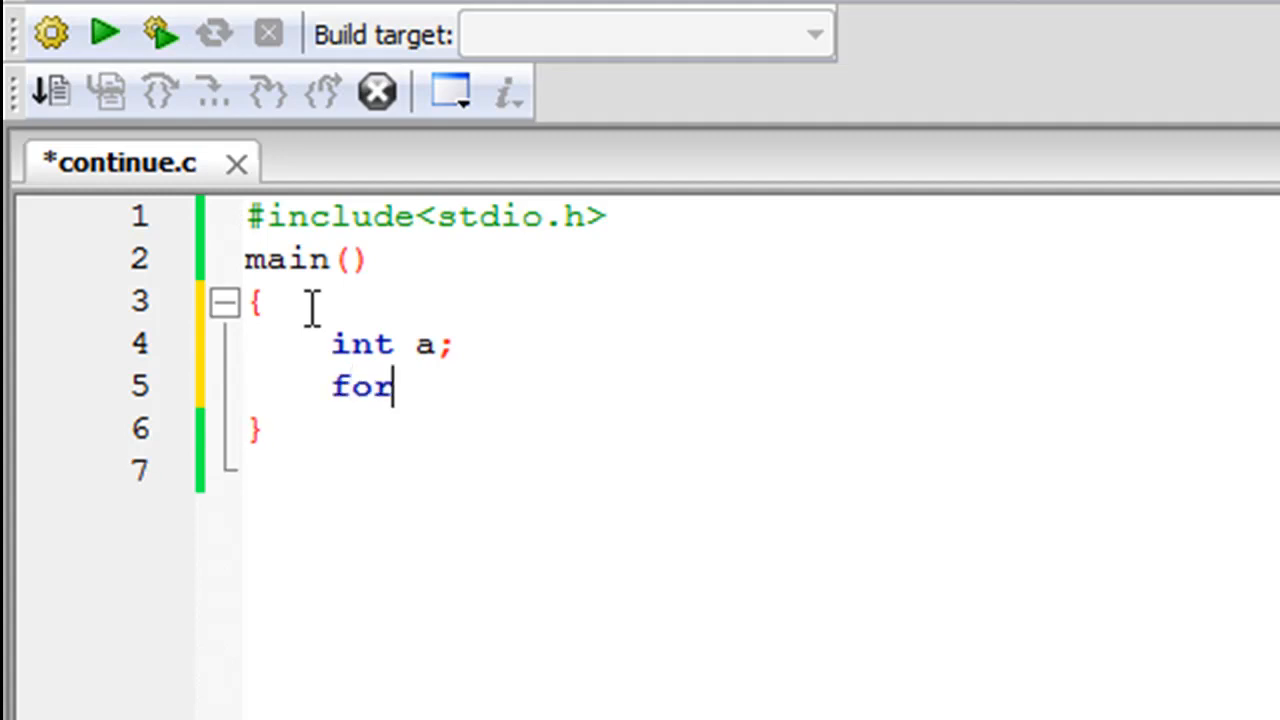
{"action": "type", "text": "()"}
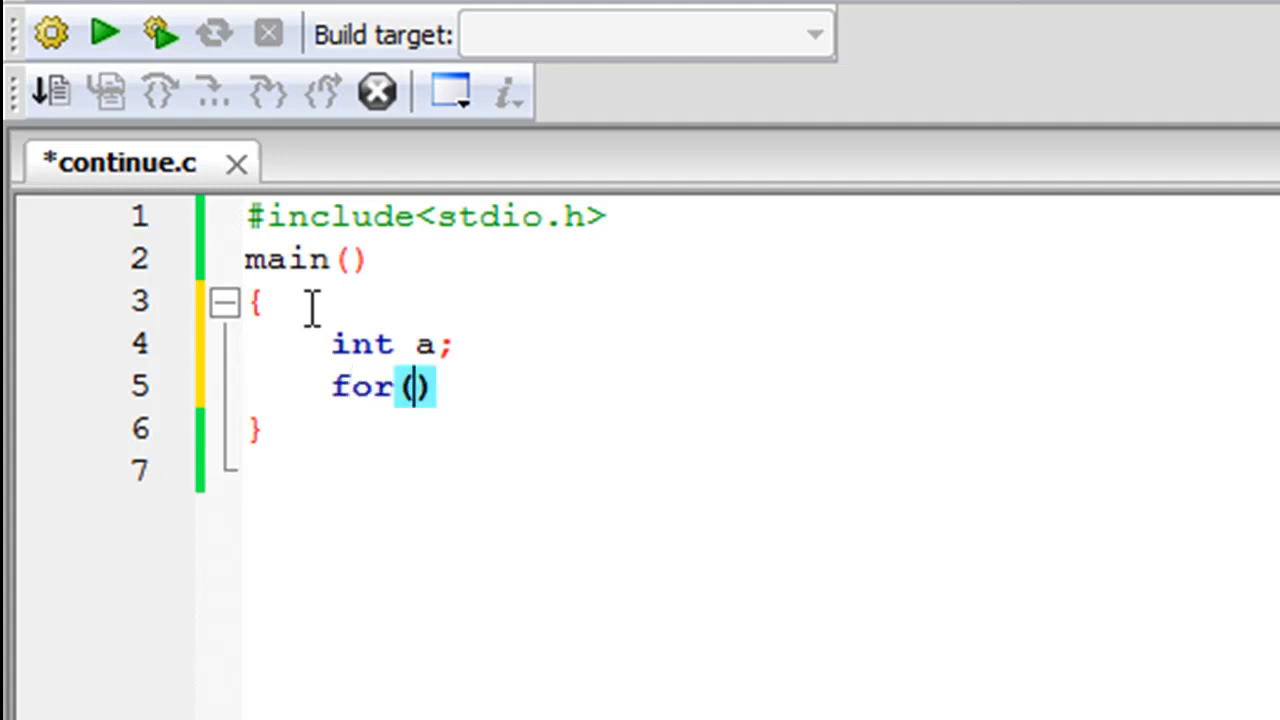
{"action": "type", "text": "a=1;"}
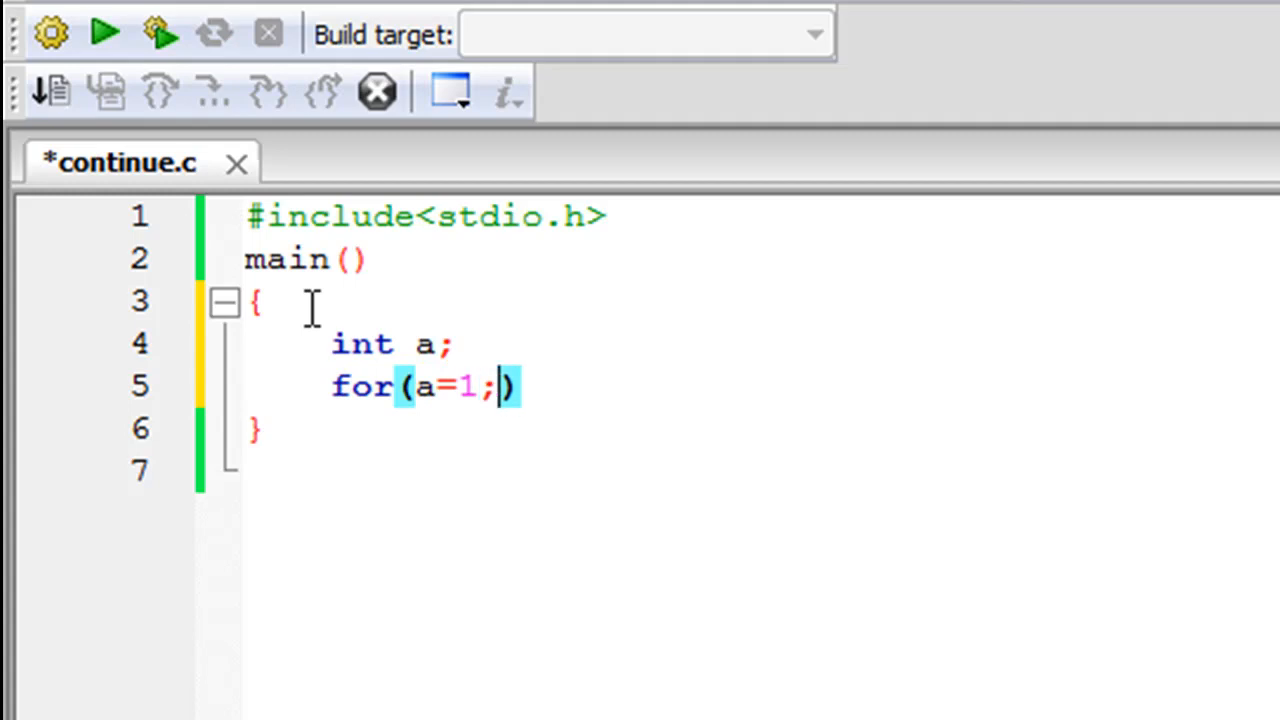
{"action": "type", "text": "a<"}
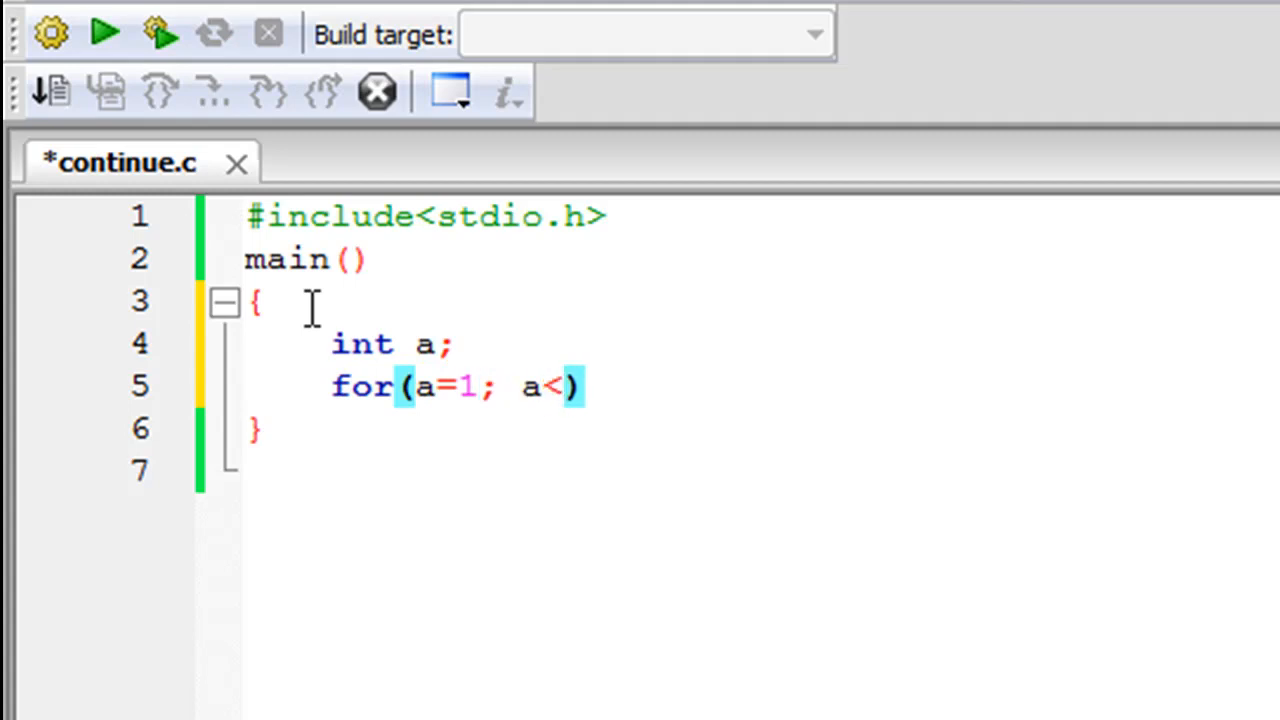
{"action": "type", "text": "10;"}
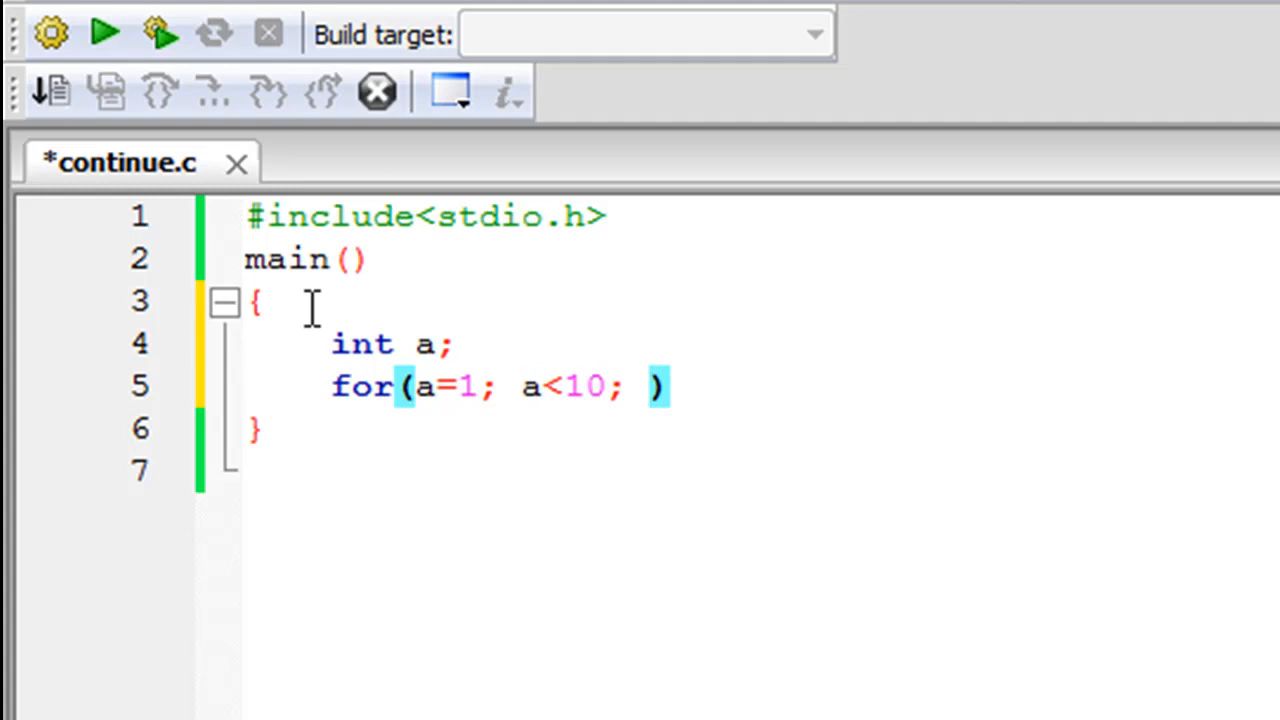
{"action": "type", "text": "a++"}
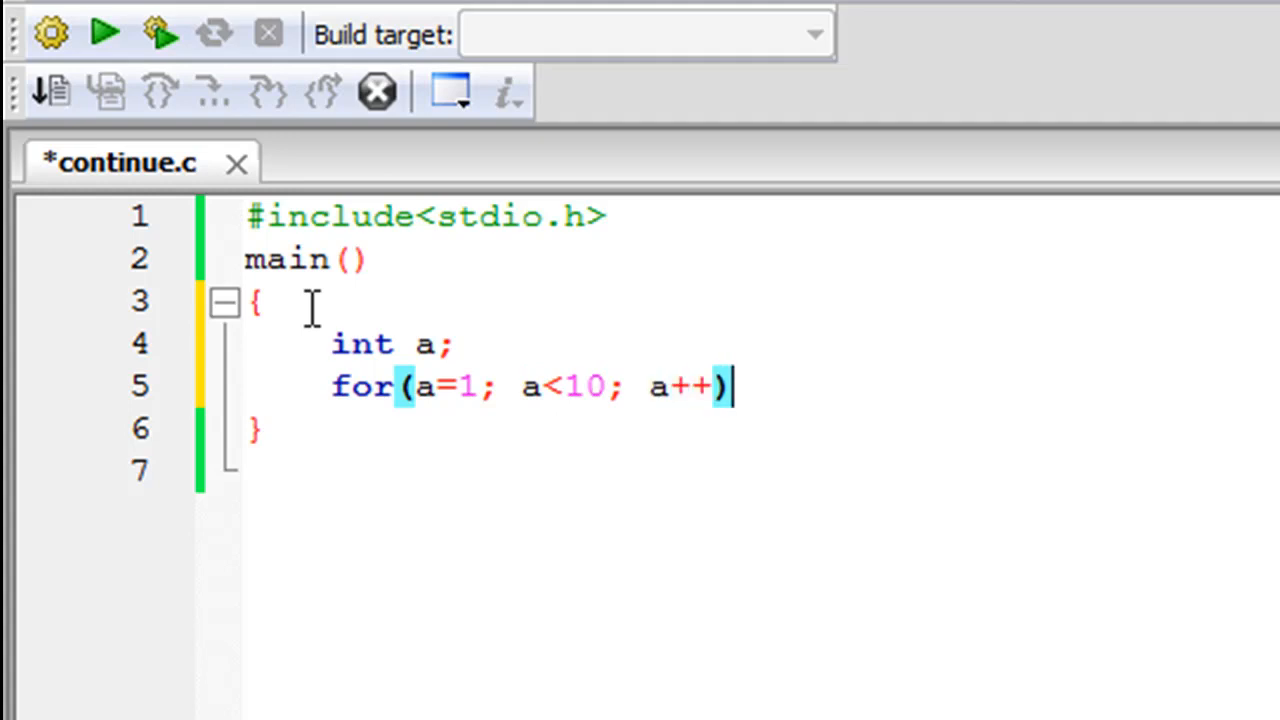
{"action": "key", "text": "Return"}
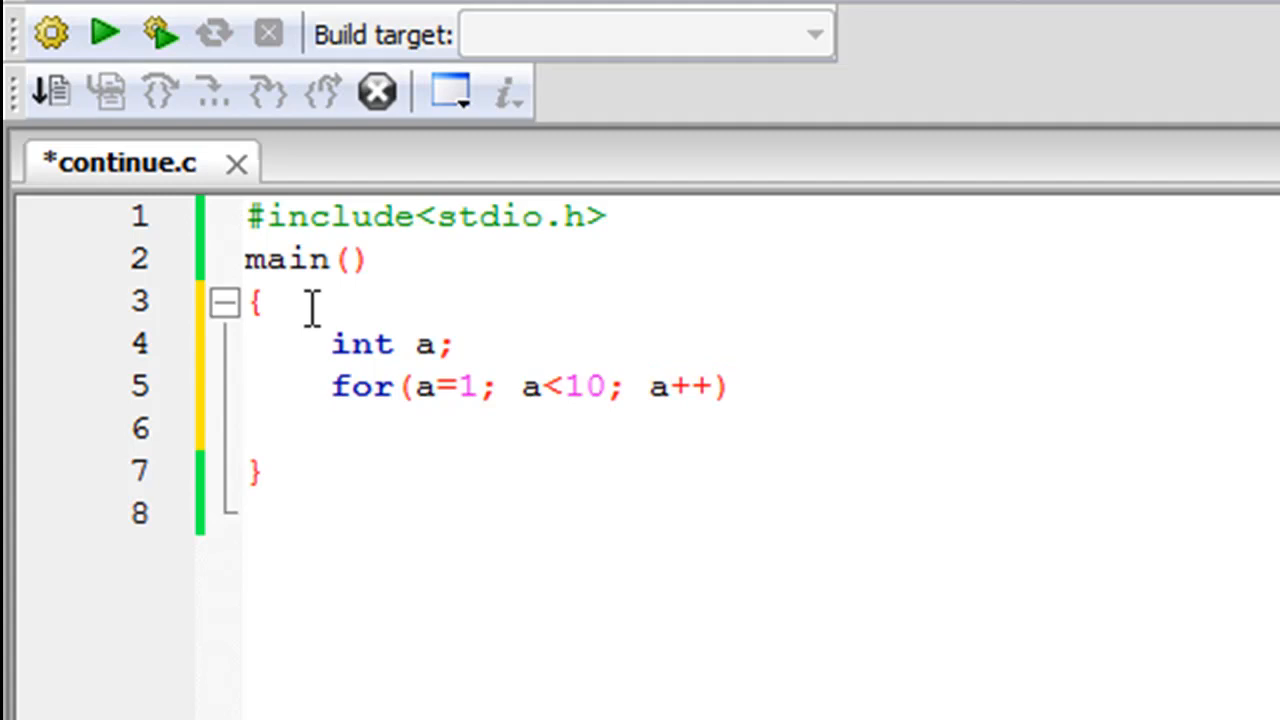
Write the loop body printf("a is:%d\n", a) inside braces.
{"action": "type", "text": "{"}
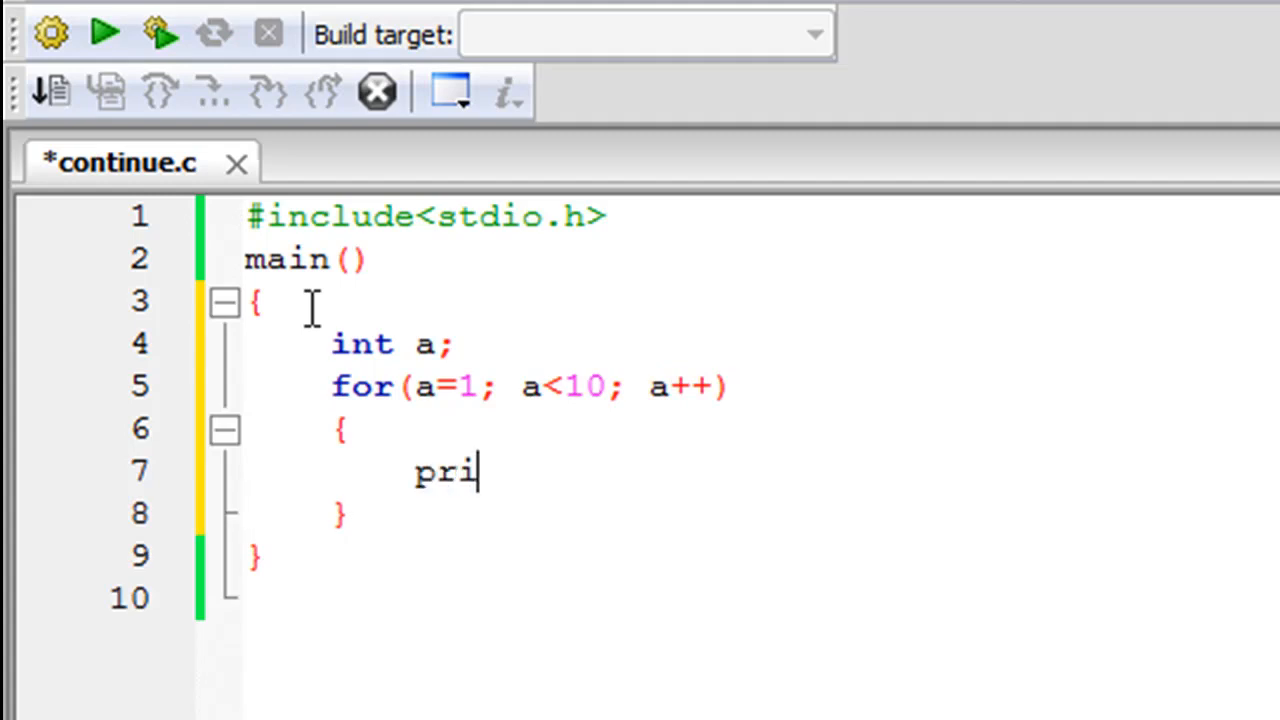
{"action": "type", "text": "ntf(\"\")"}
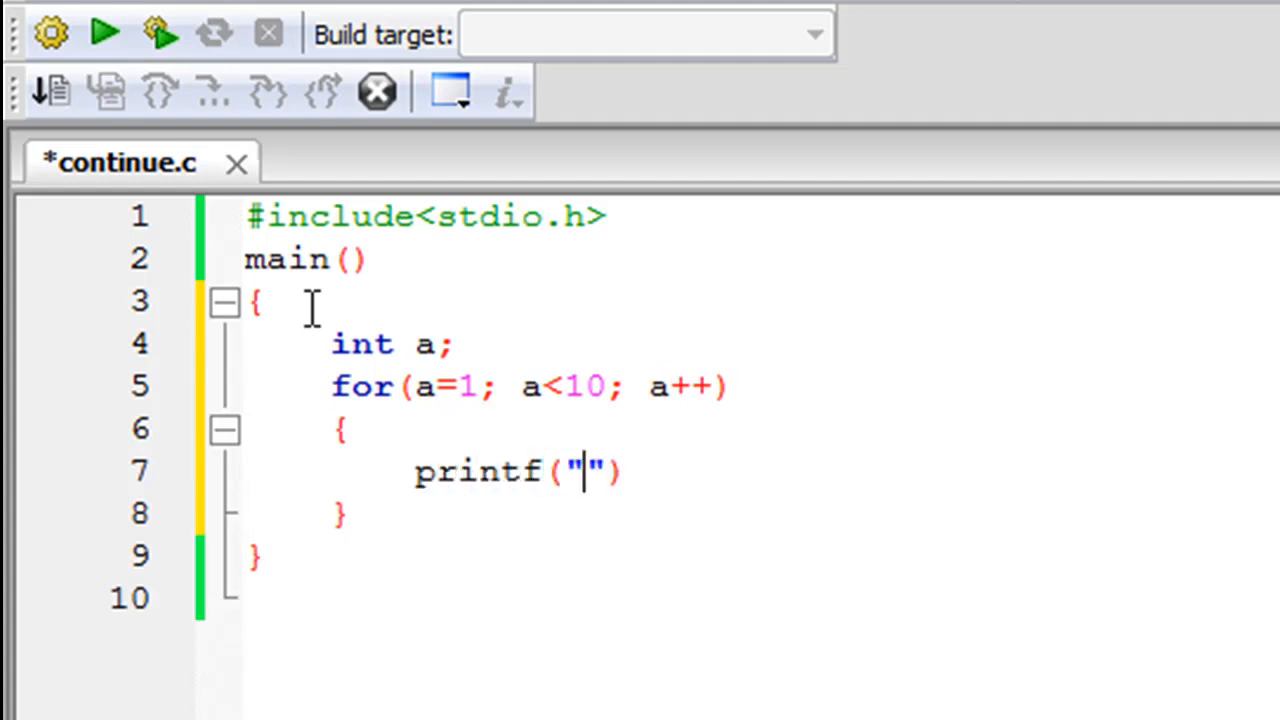
{"action": "type", "text": "a"}
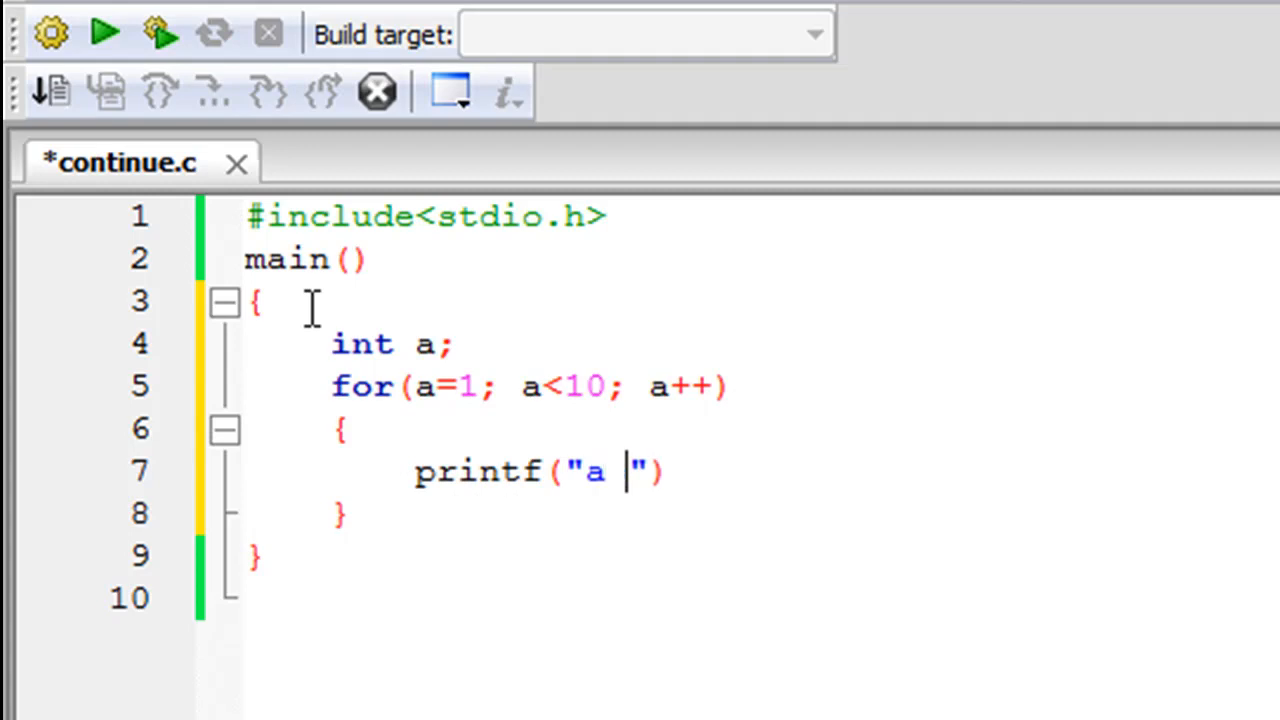
{"action": "type", "text": "is:"}
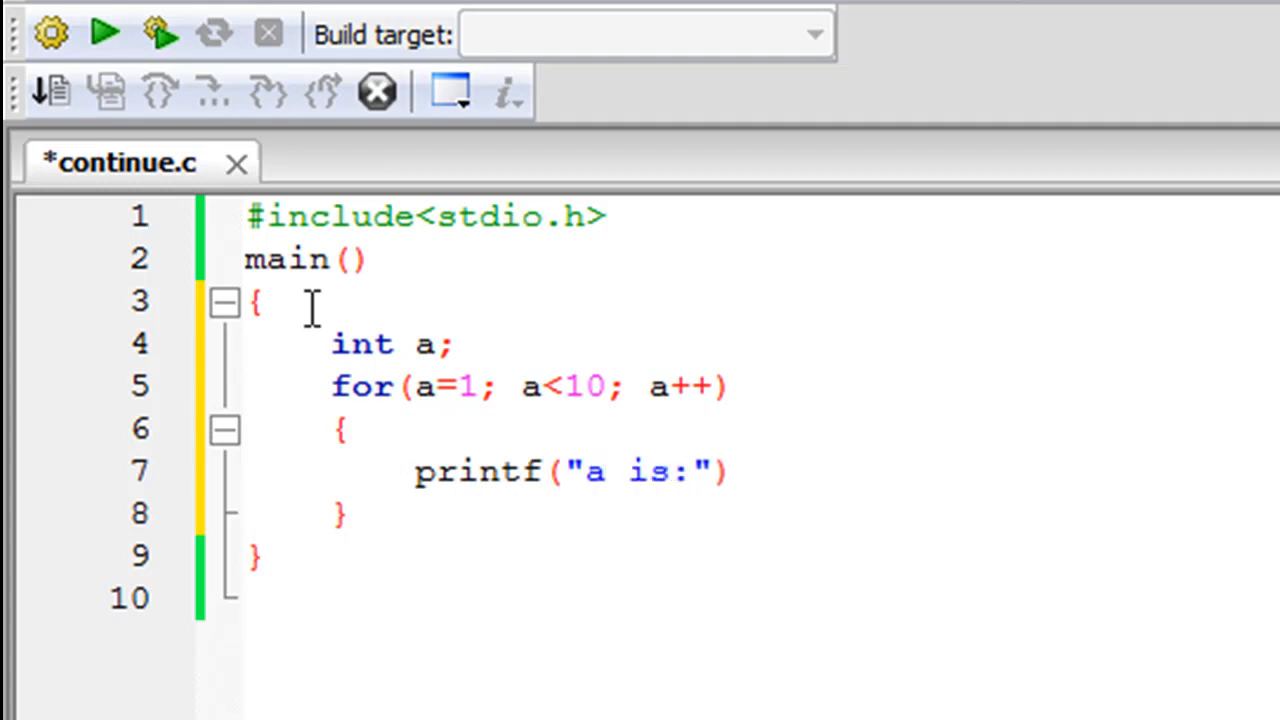
{"action": "type", "text": "%d\\"}
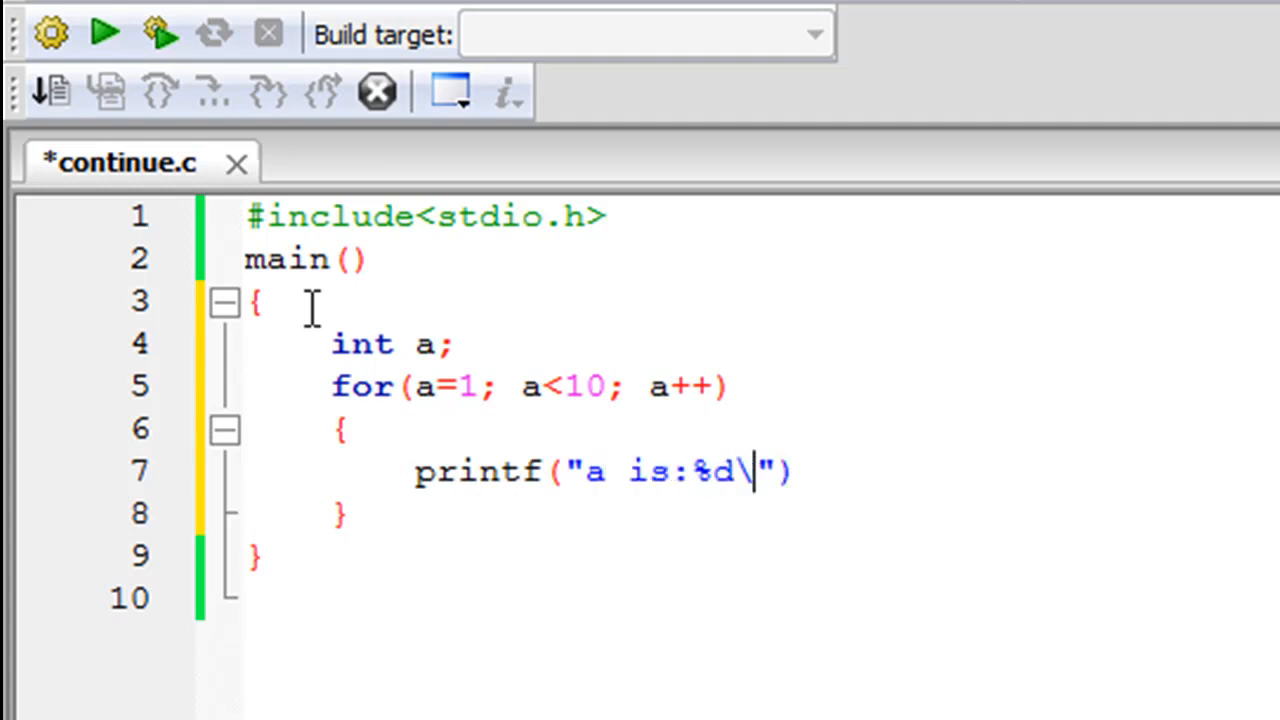
{"action": "type", "text": "n"}
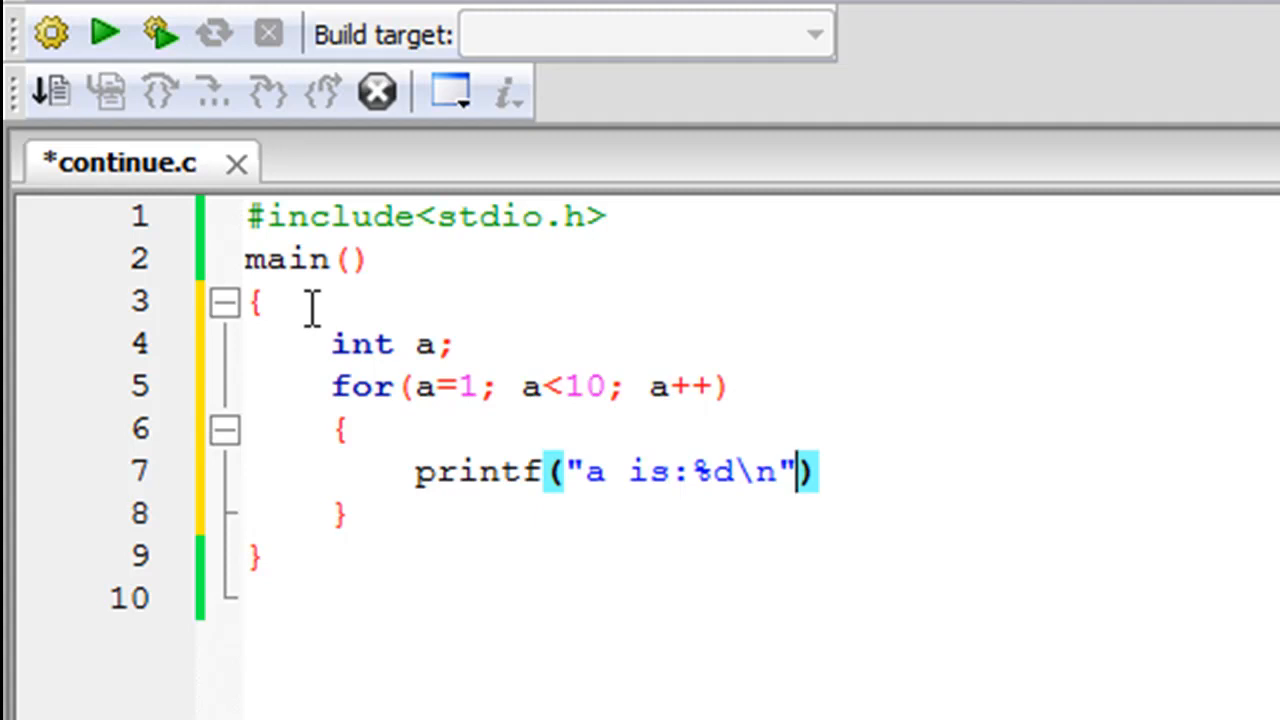
{"action": "type", "text": ","}
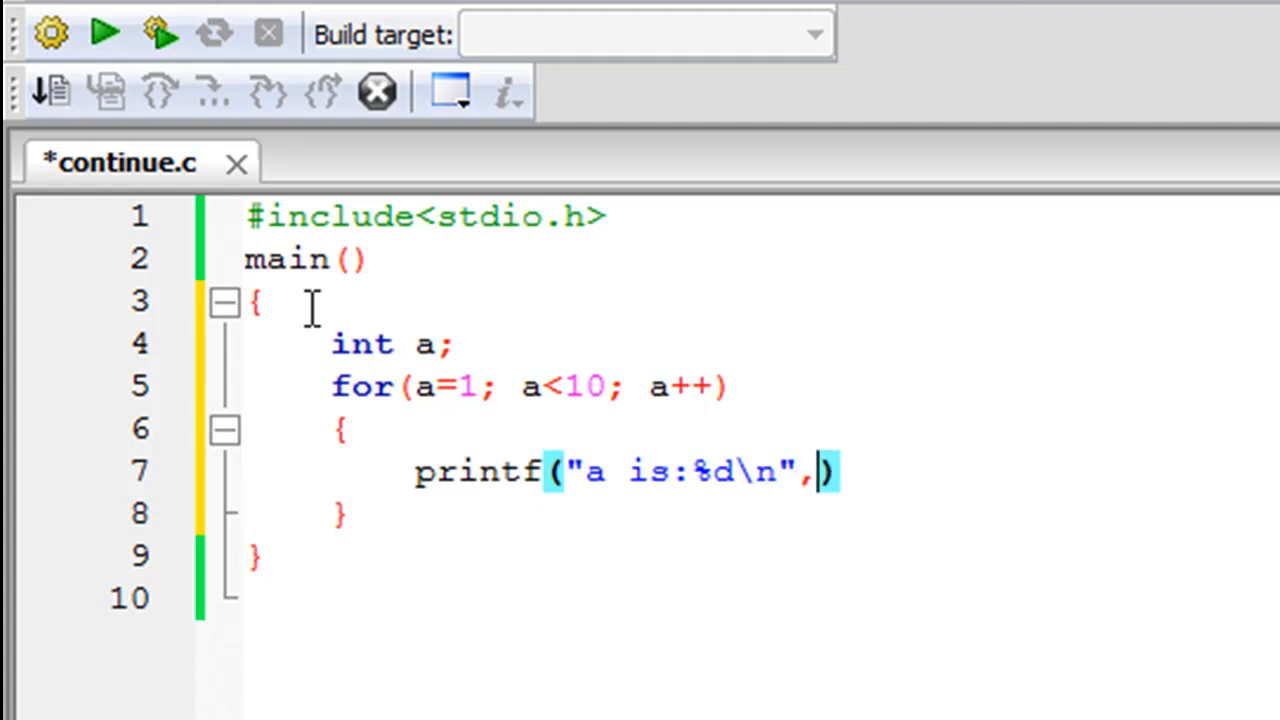
{"action": "type", "text": "a"}
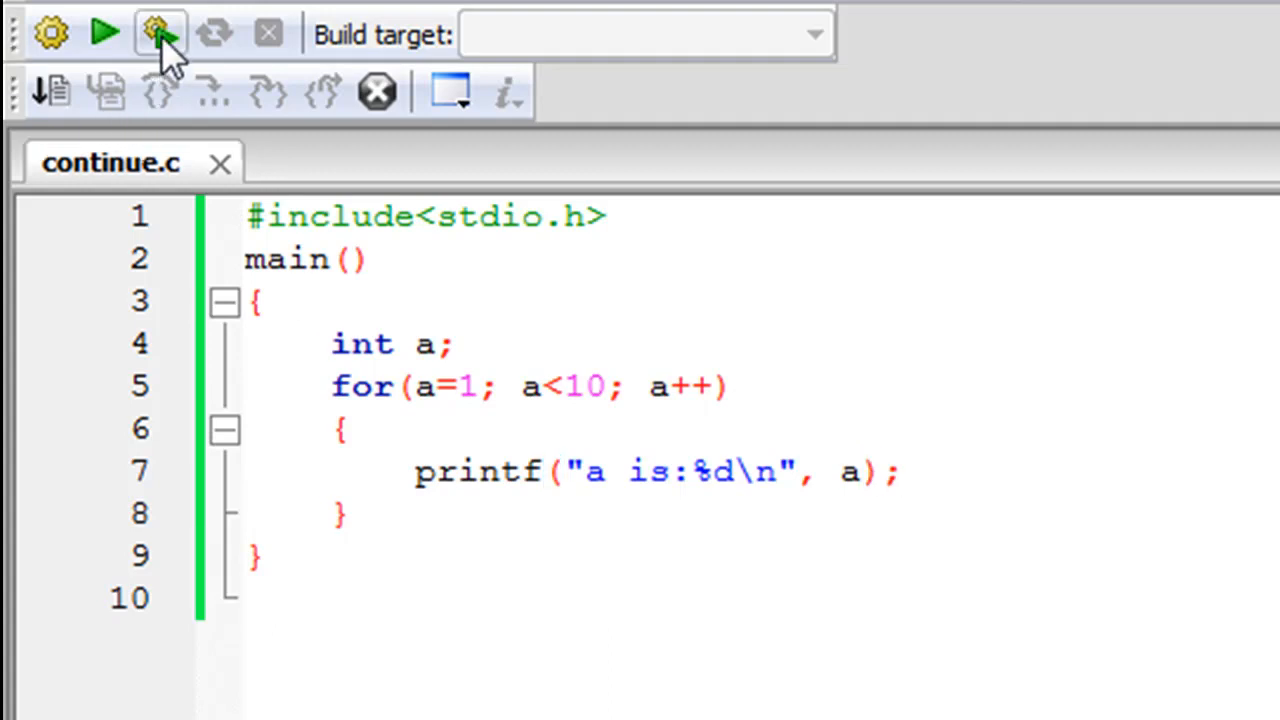
Build and run the program, printing a is:1 through a is:9.
{"action": "left_click", "coordinate": [160, 32]}
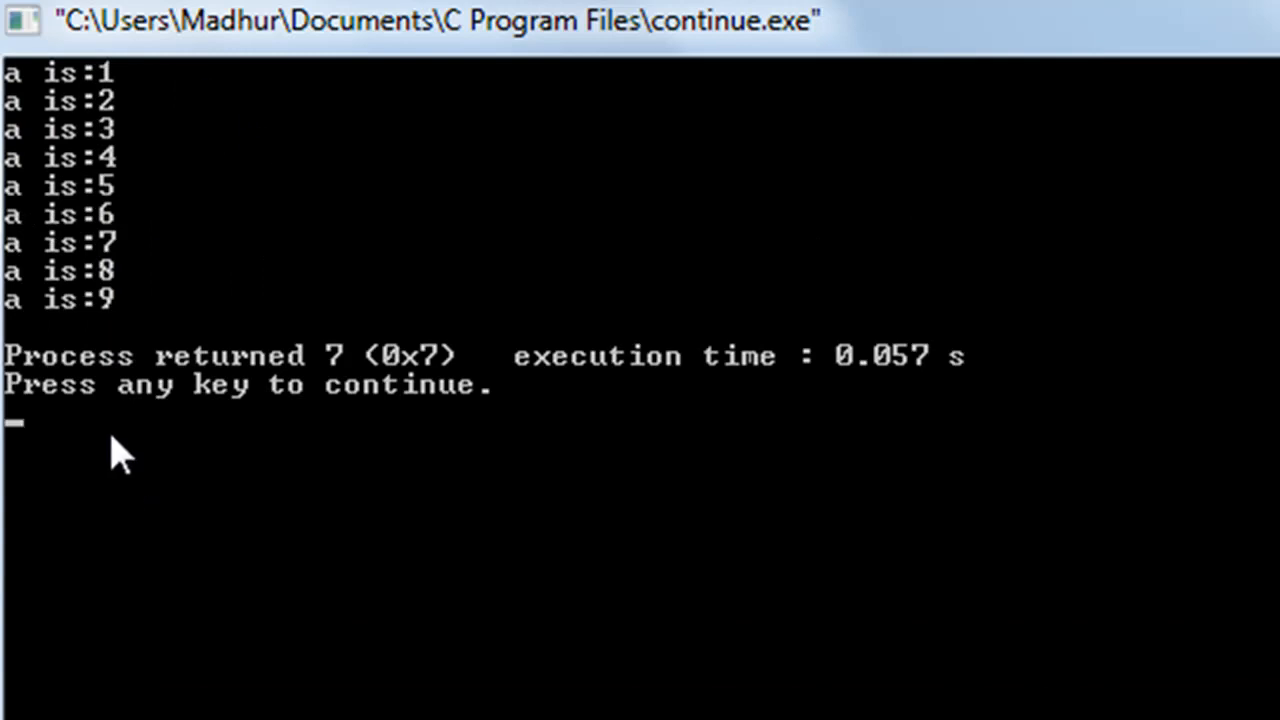
{"action": "mouse_move", "coordinate": [110, 310]}
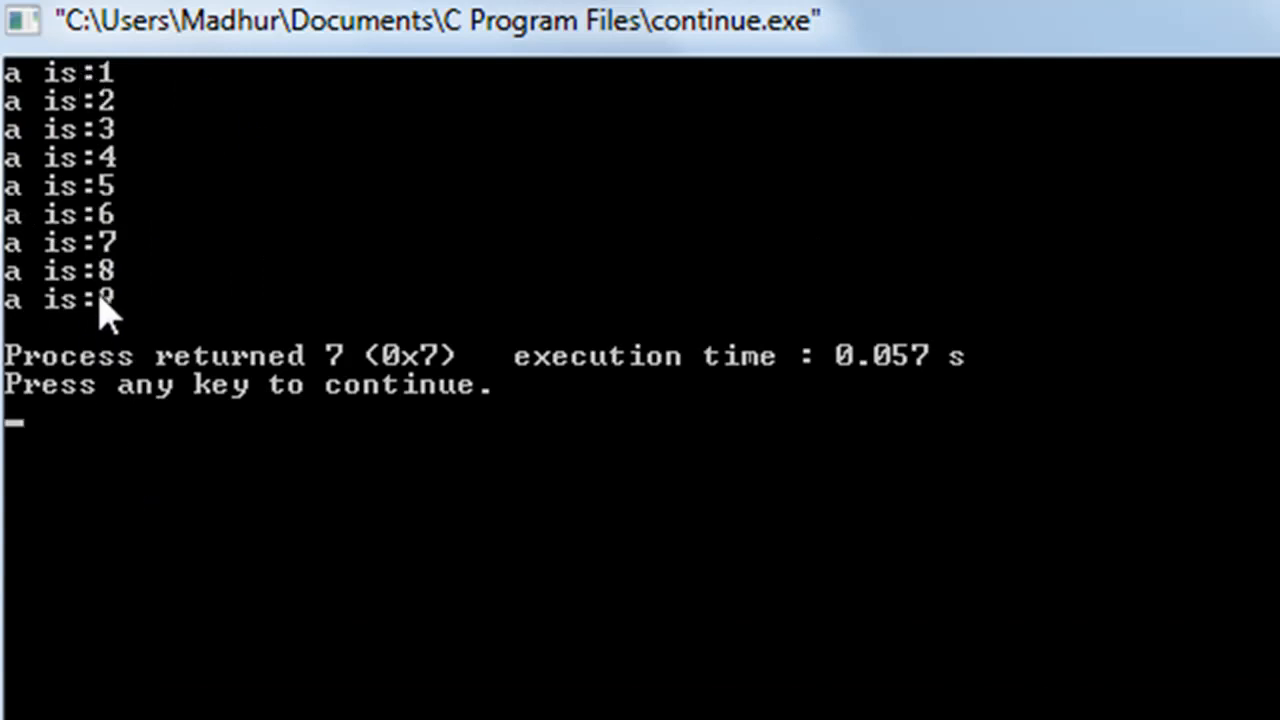
{"action": "mouse_move", "coordinate": [110, 160]}
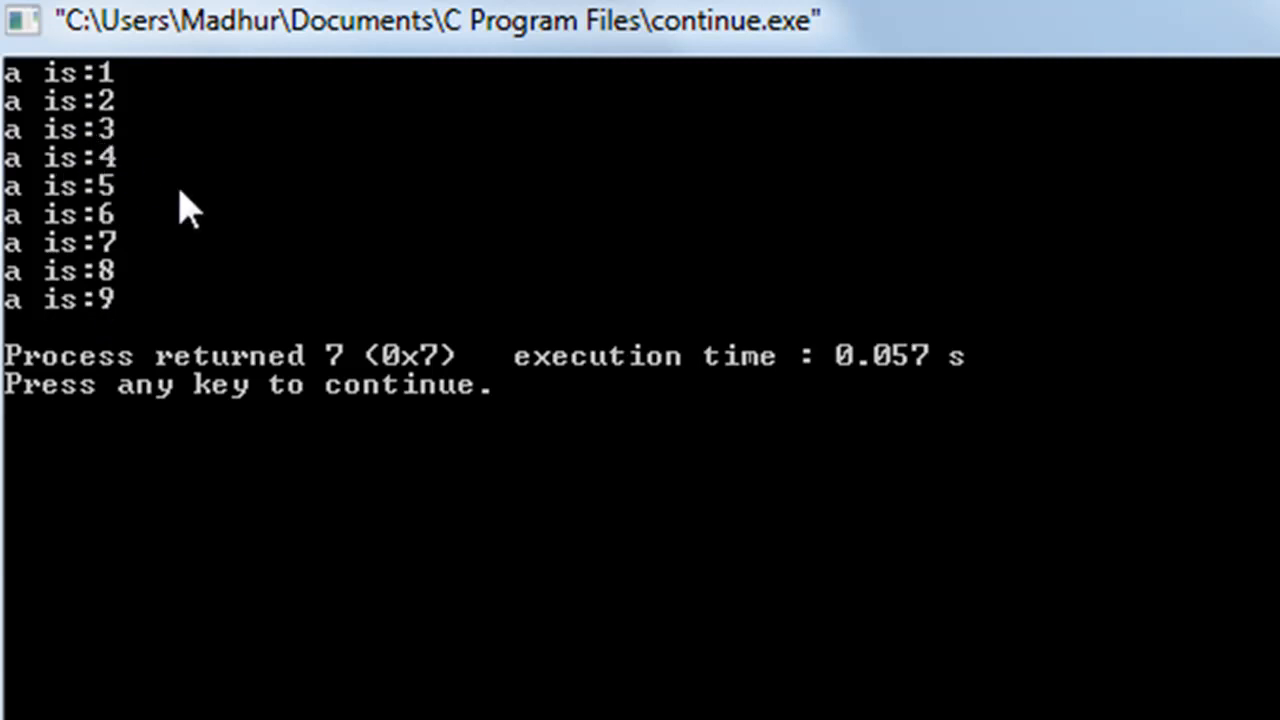
{"action": "mouse_move", "coordinate": [160, 430]}
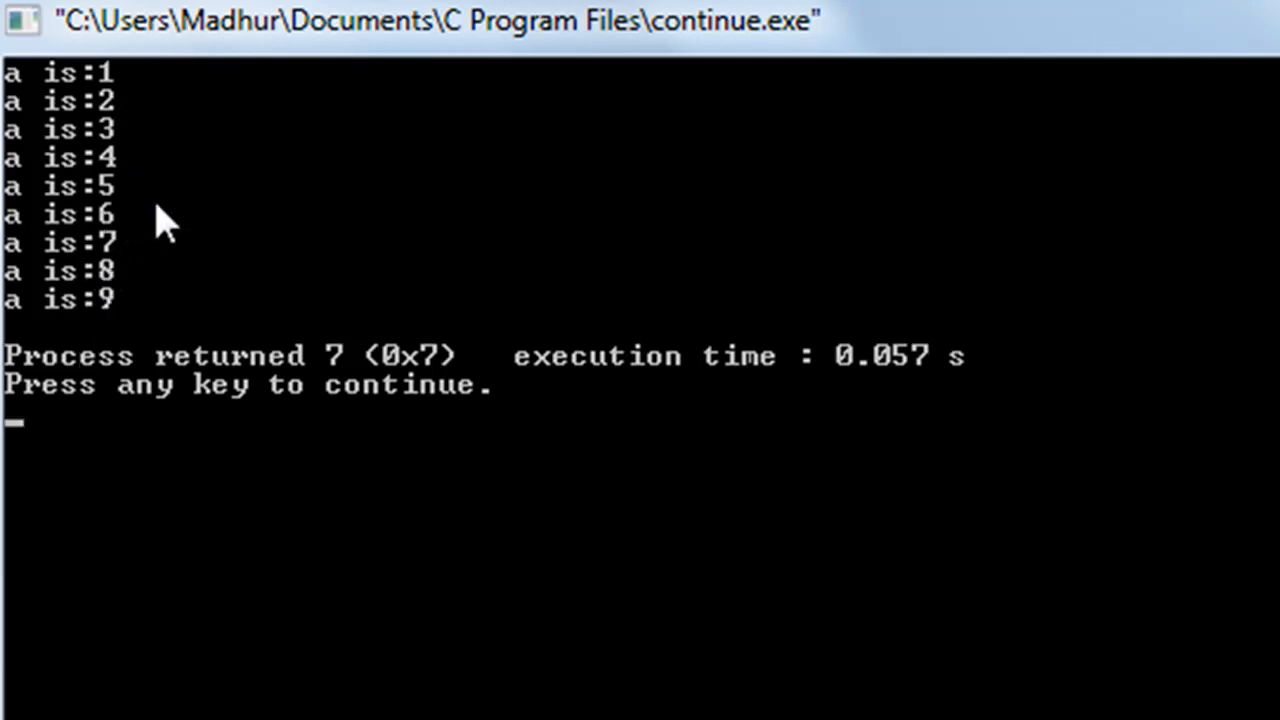
{"action": "mouse_move", "coordinate": [30, 210]}
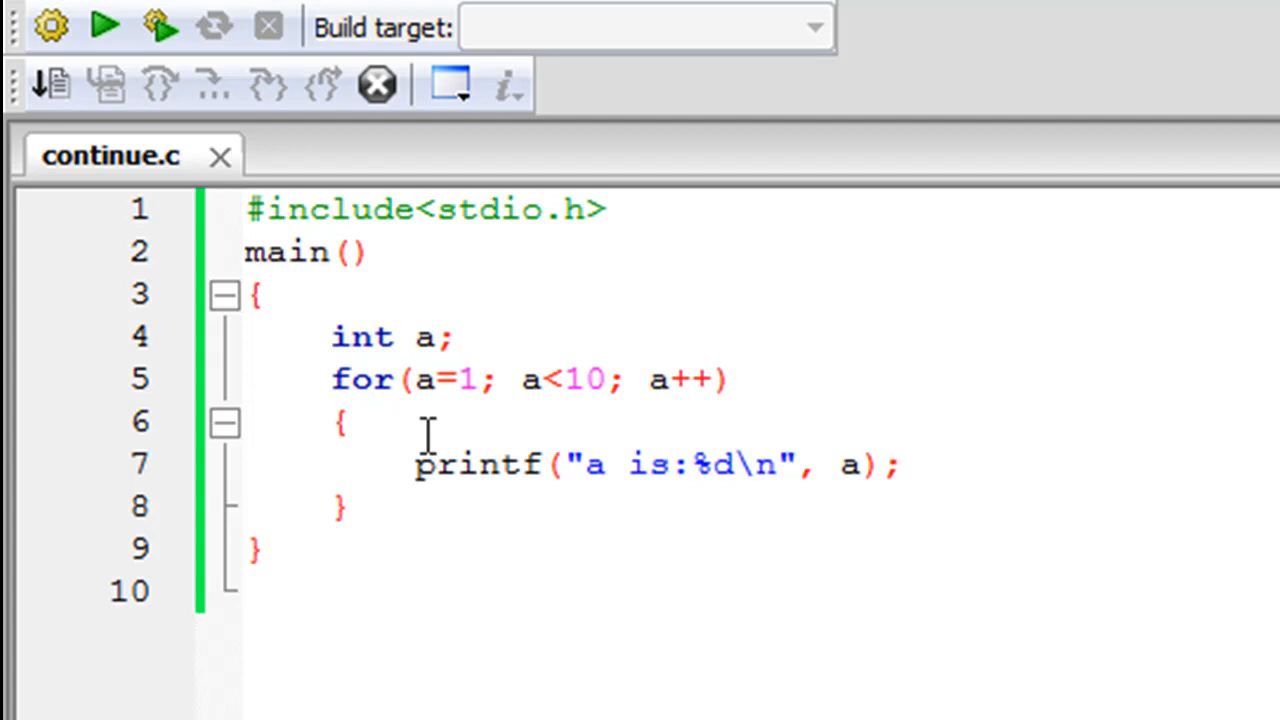
Insert if(a==5) { continue; } above the printf inside the loop.
{"action": "left_click", "coordinate": [900, 464]}
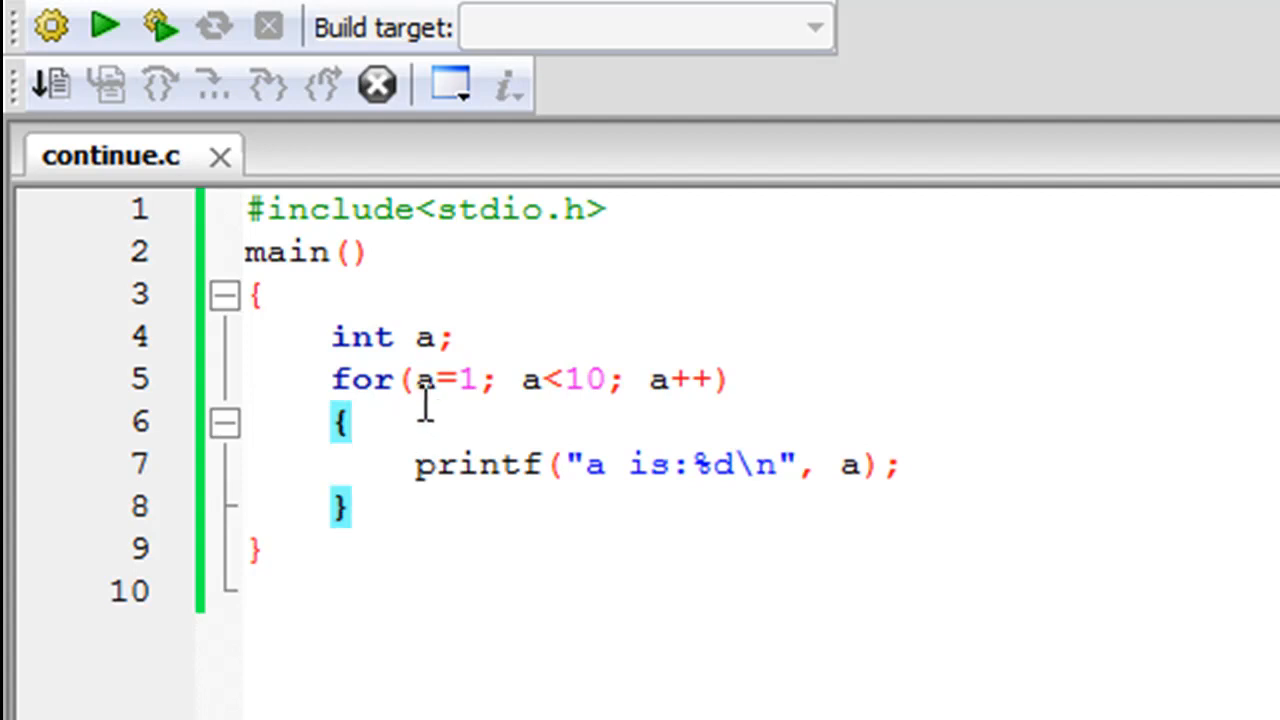
{"action": "type", "text": "if"}
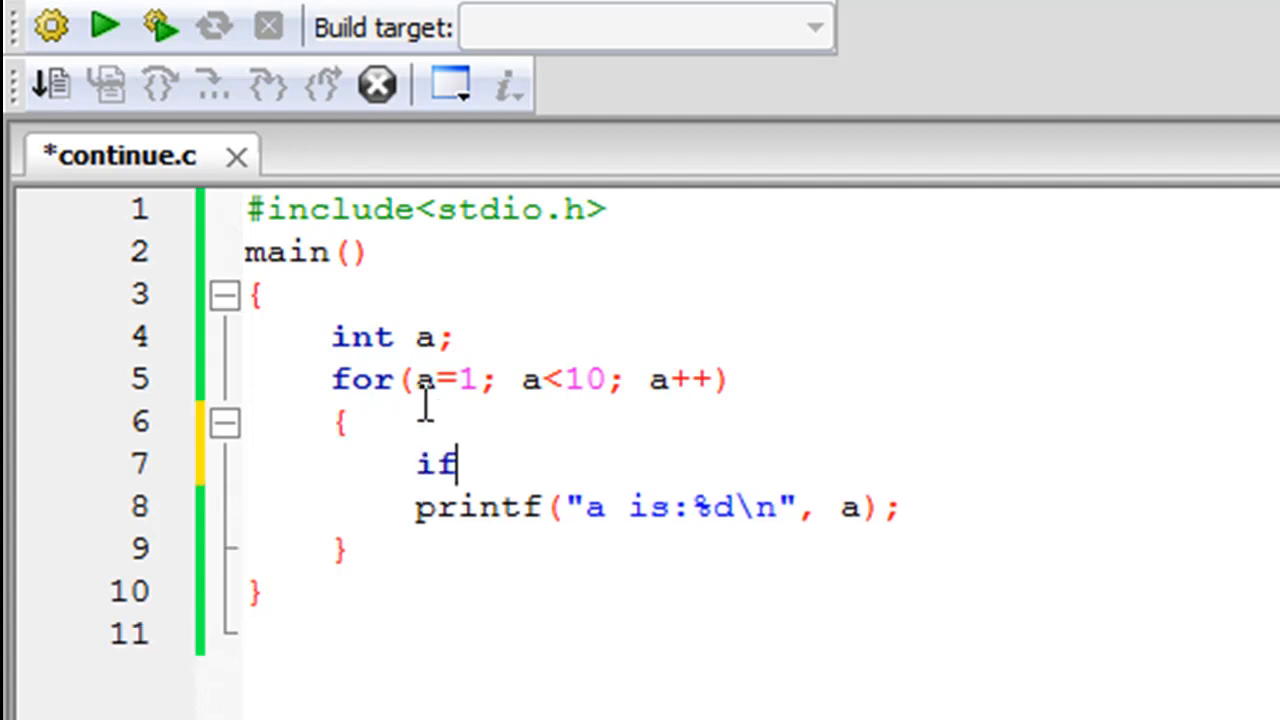
{"action": "type", "text": "(a==5"}
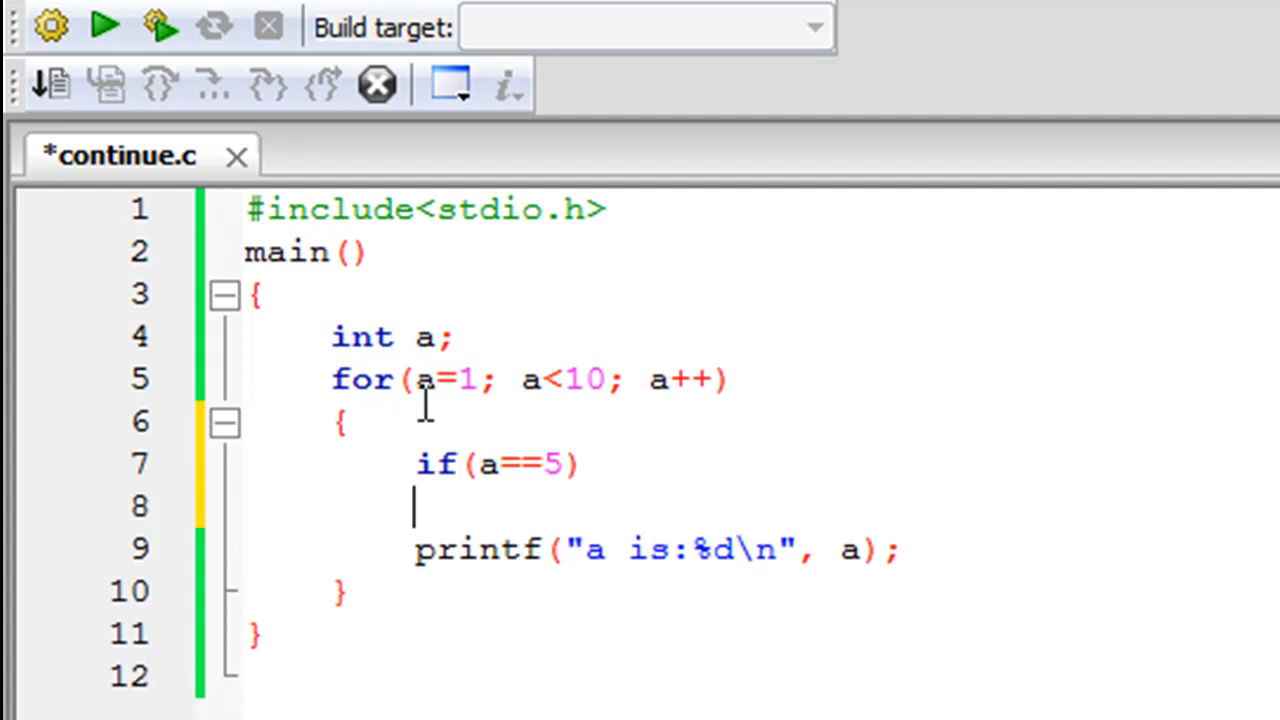
{"action": "type", "text": "{"}
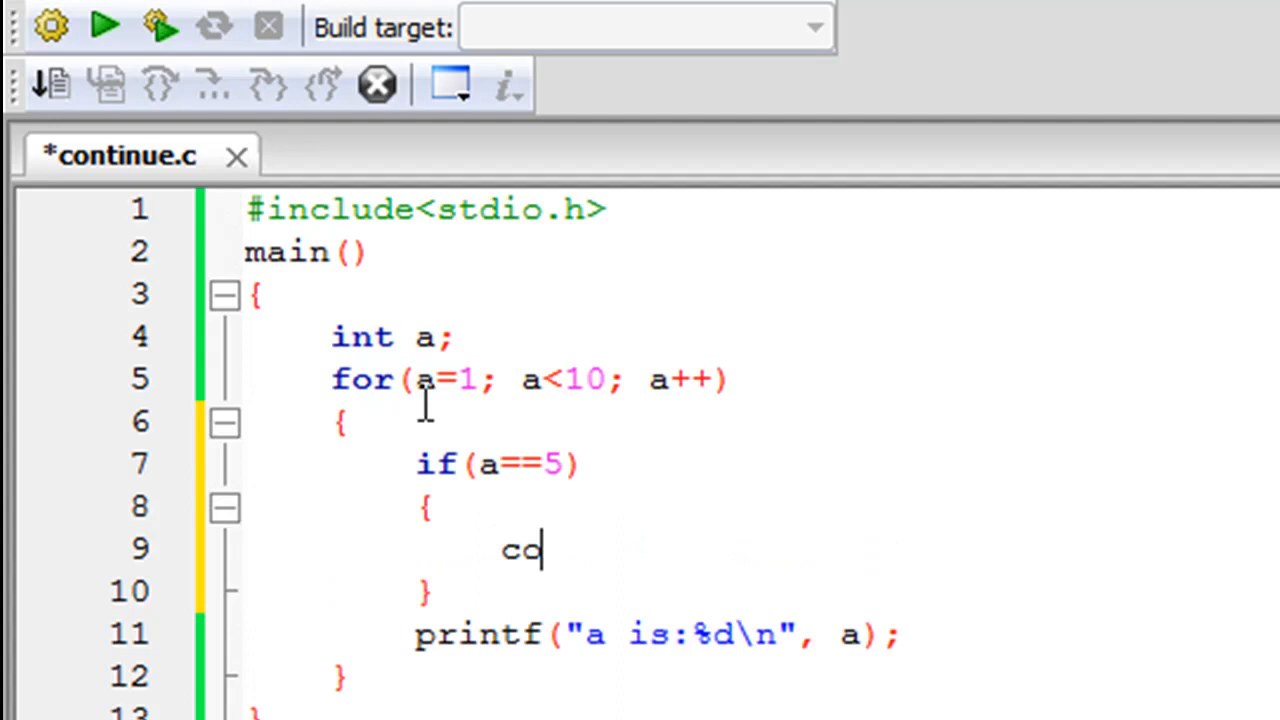
{"action": "type", "text": "ntinue;"}
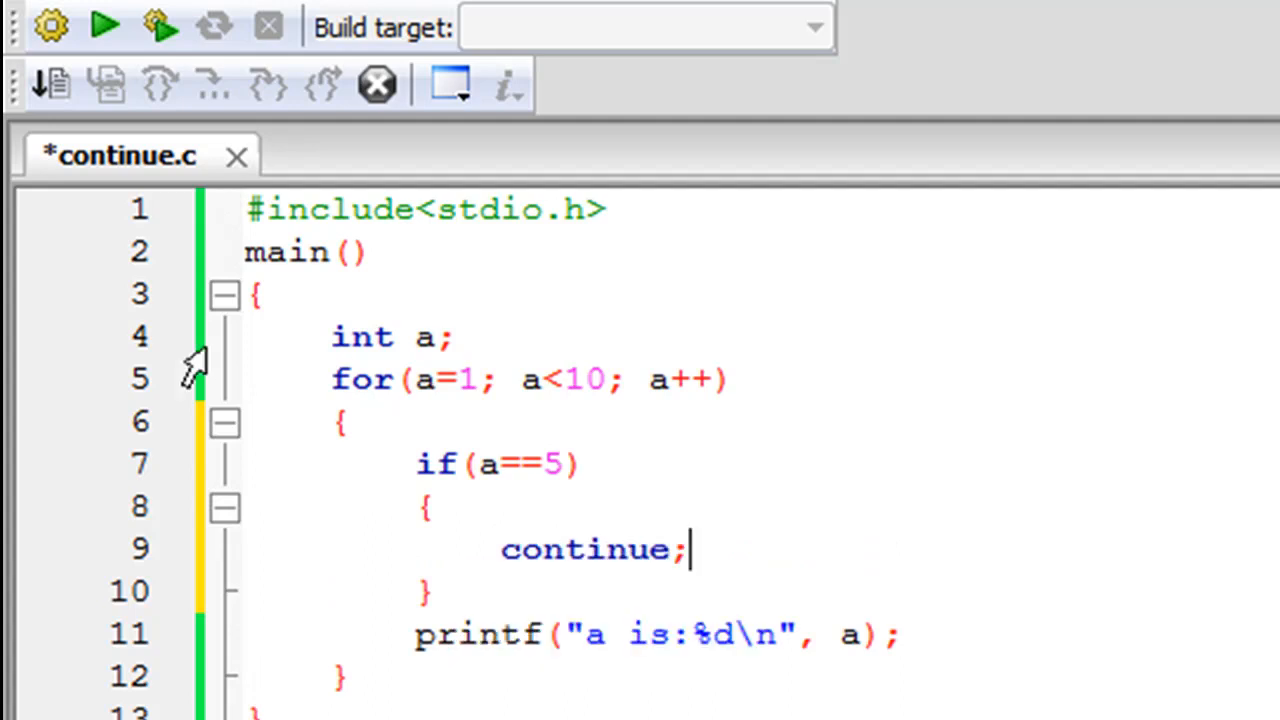
{"action": "mouse_move", "coordinate": [510, 544]}
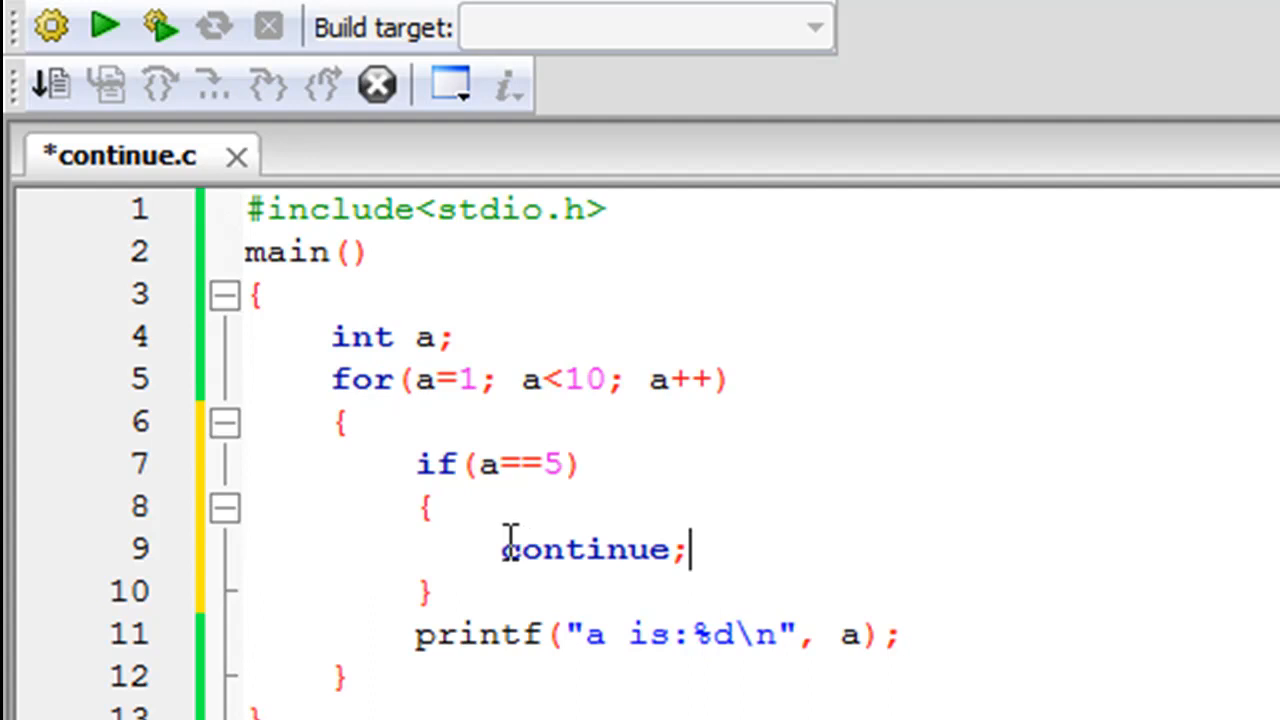
{"action": "mouse_move", "coordinate": [724, 436]}
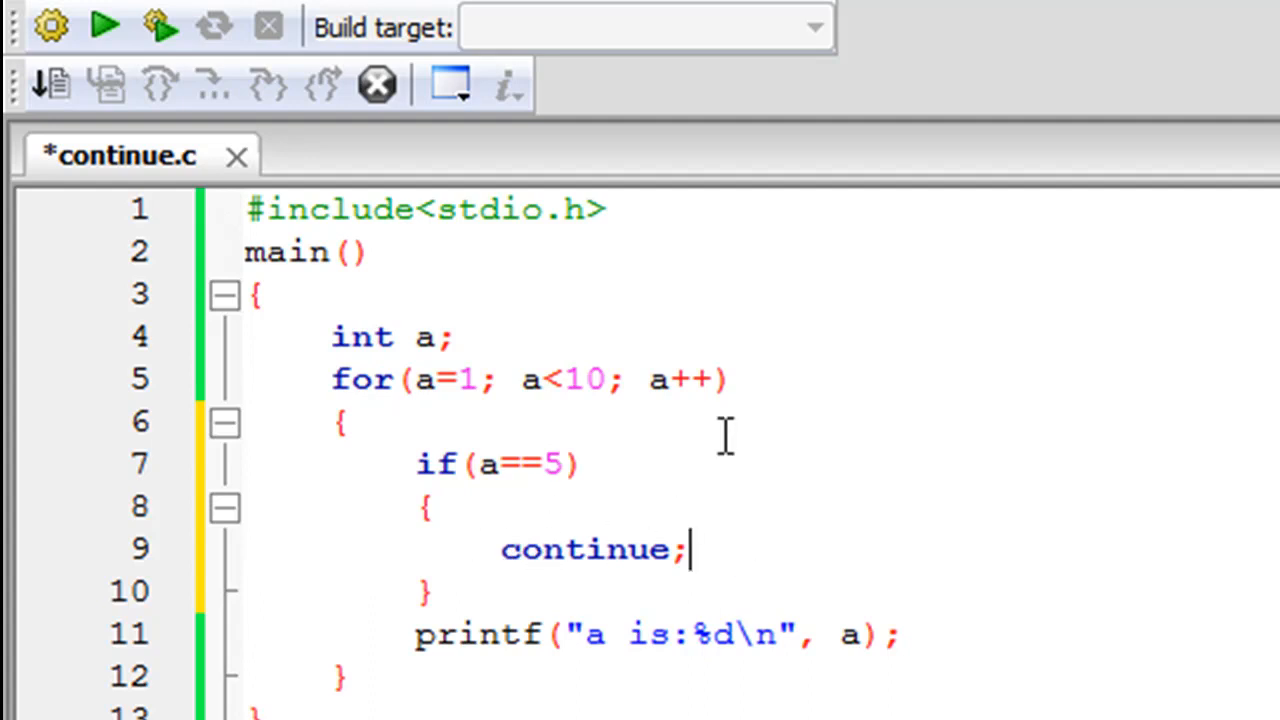
{"action": "mouse_move", "coordinate": [768, 540]}
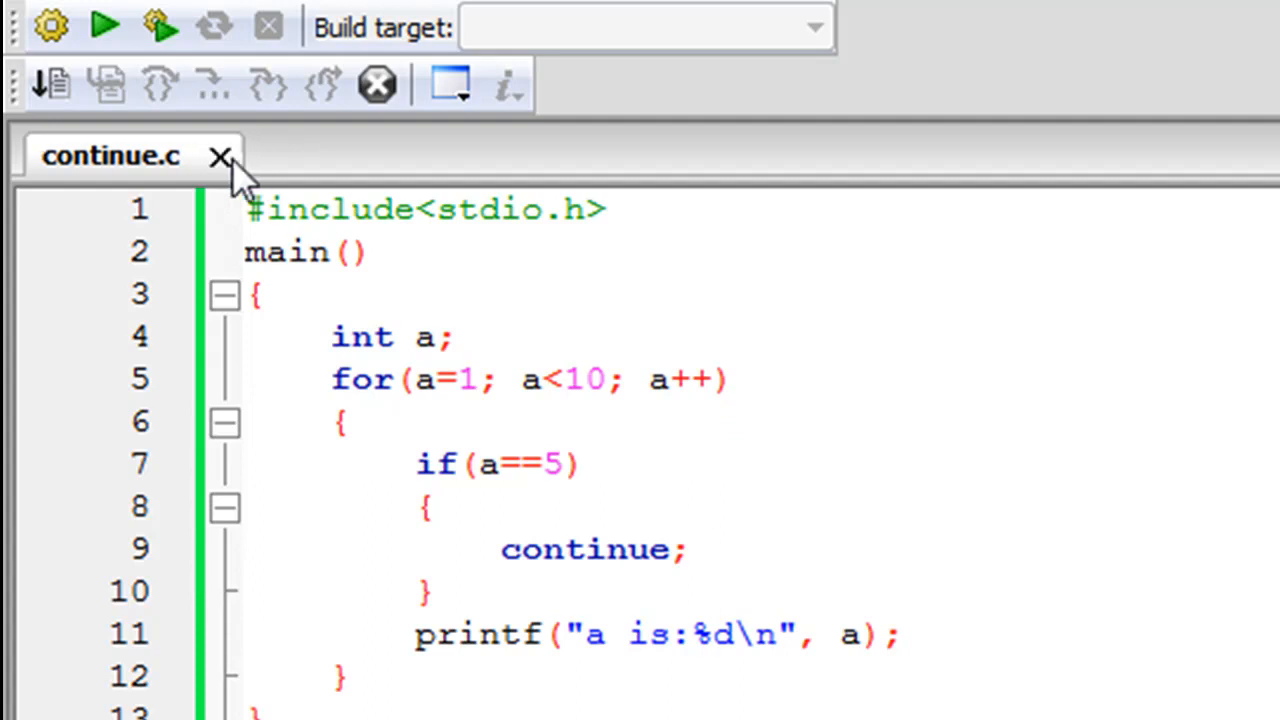
Rebuild and run so the output lists a is:1 to 9 with 5 skipped.
{"action": "left_click", "coordinate": [104, 24]}
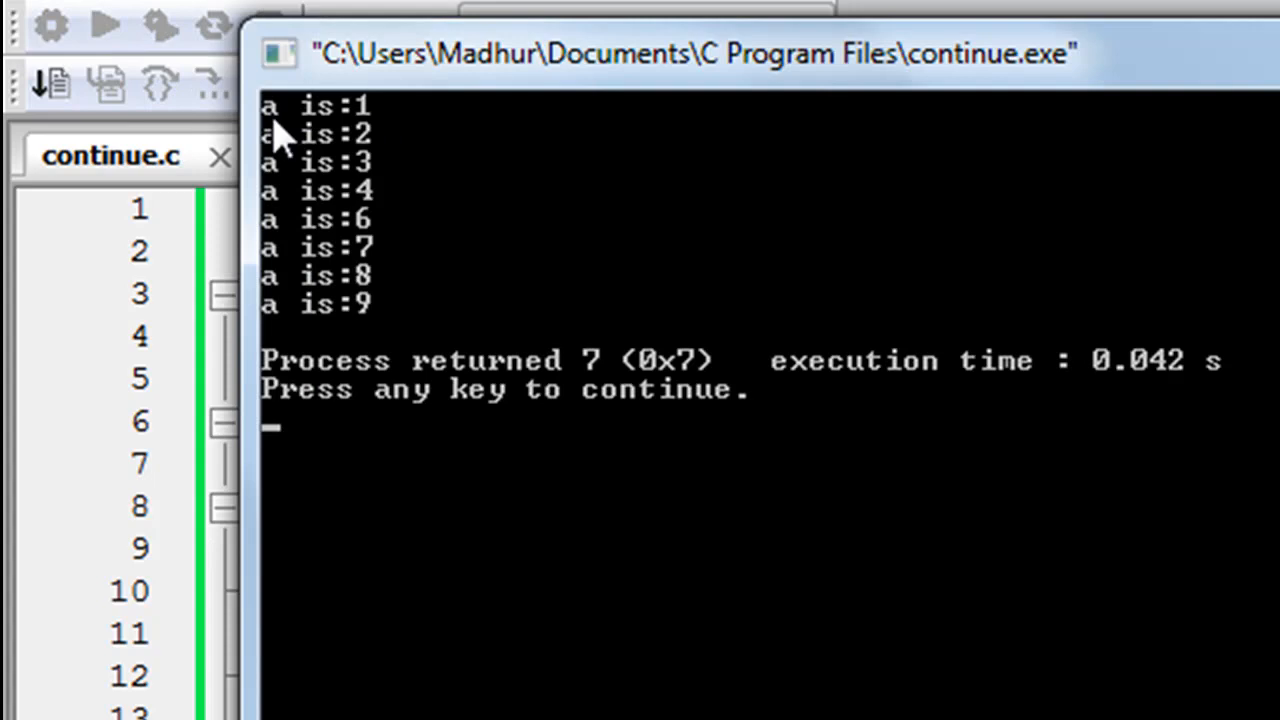
{"action": "mouse_move", "coordinate": [336, 204]}
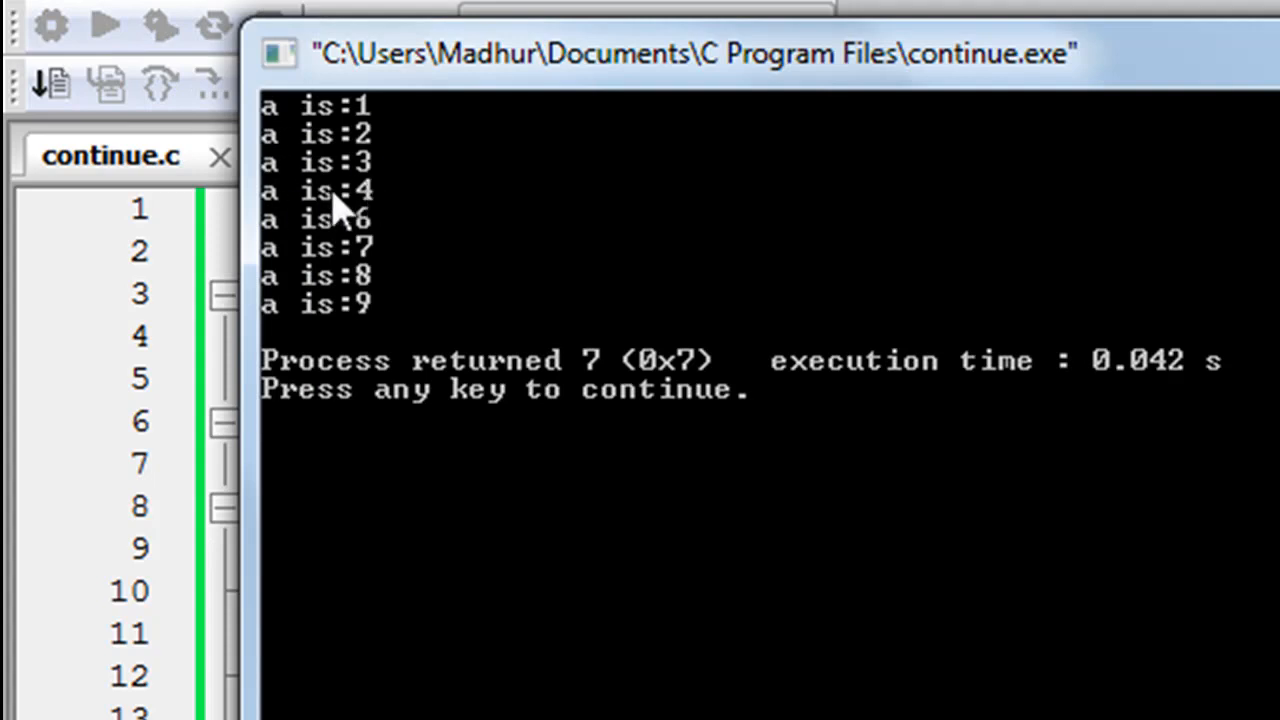
{"action": "mouse_move", "coordinate": [336, 230]}
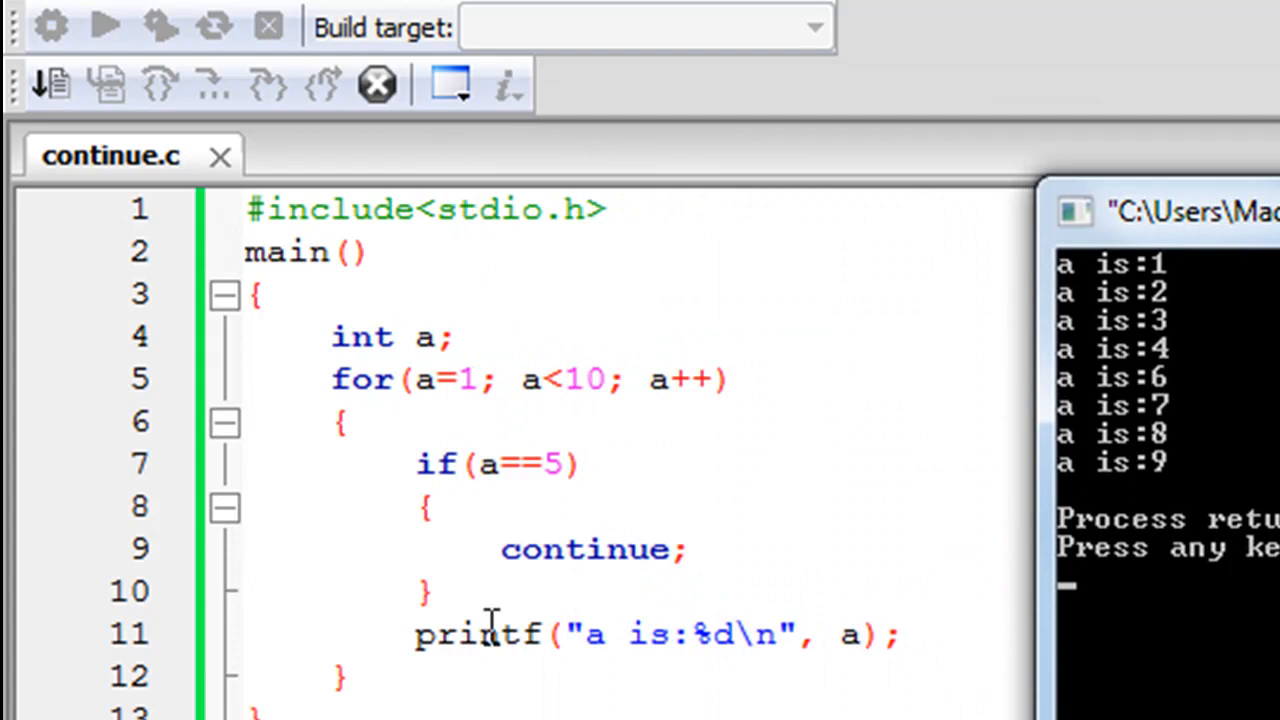
{"action": "mouse_move", "coordinate": [612, 580]}
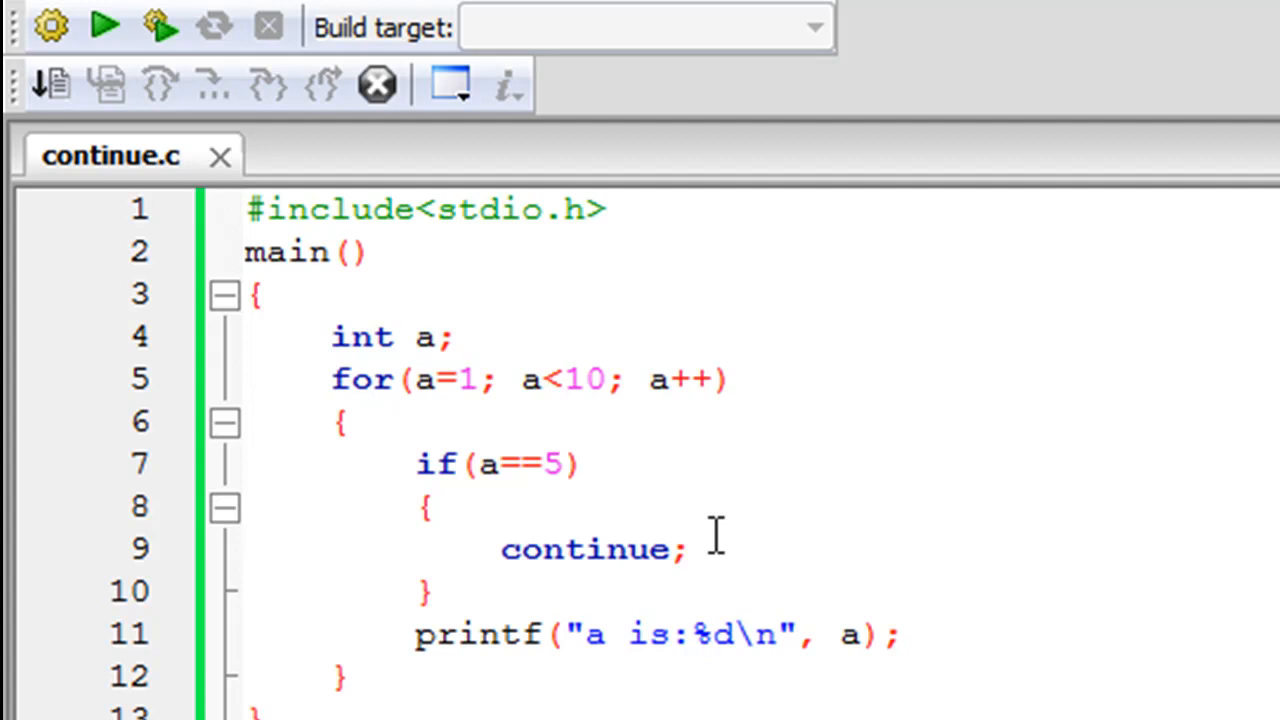
Close the console output window and return to the continue.c editor.
{"action": "left_click", "coordinate": [690, 548]}
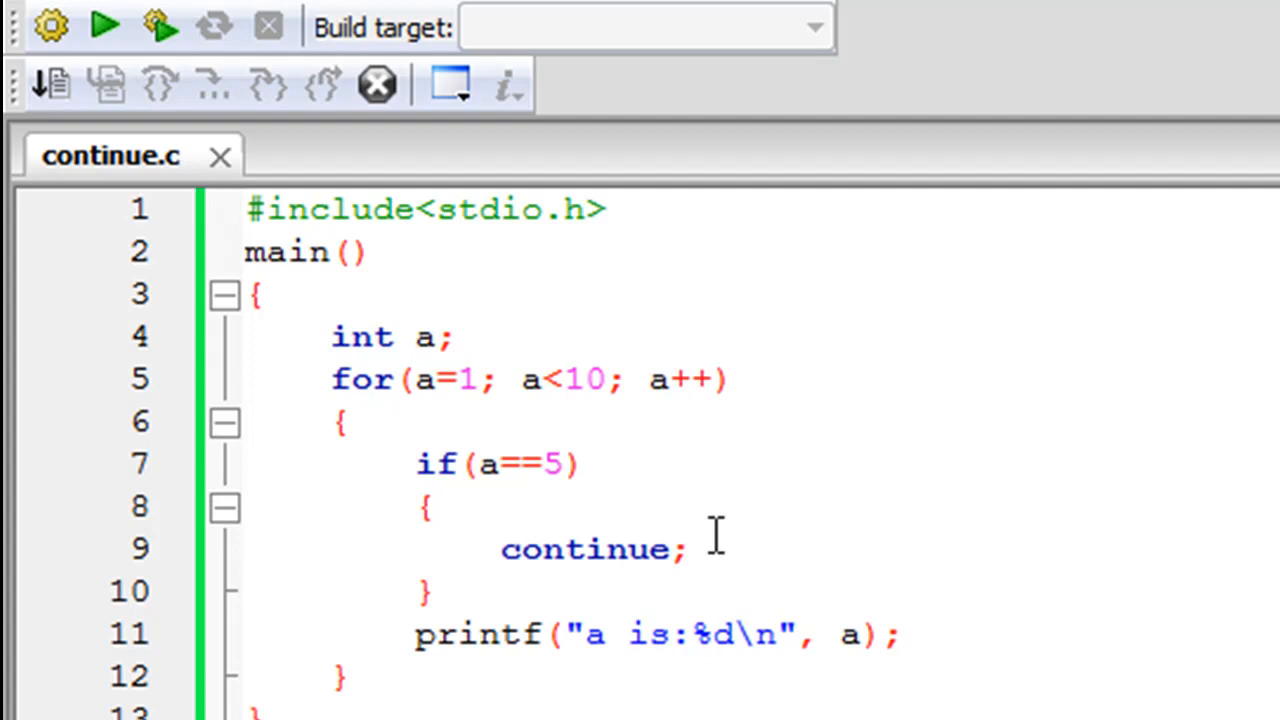
{"action": "left_click", "coordinate": [690, 548]}
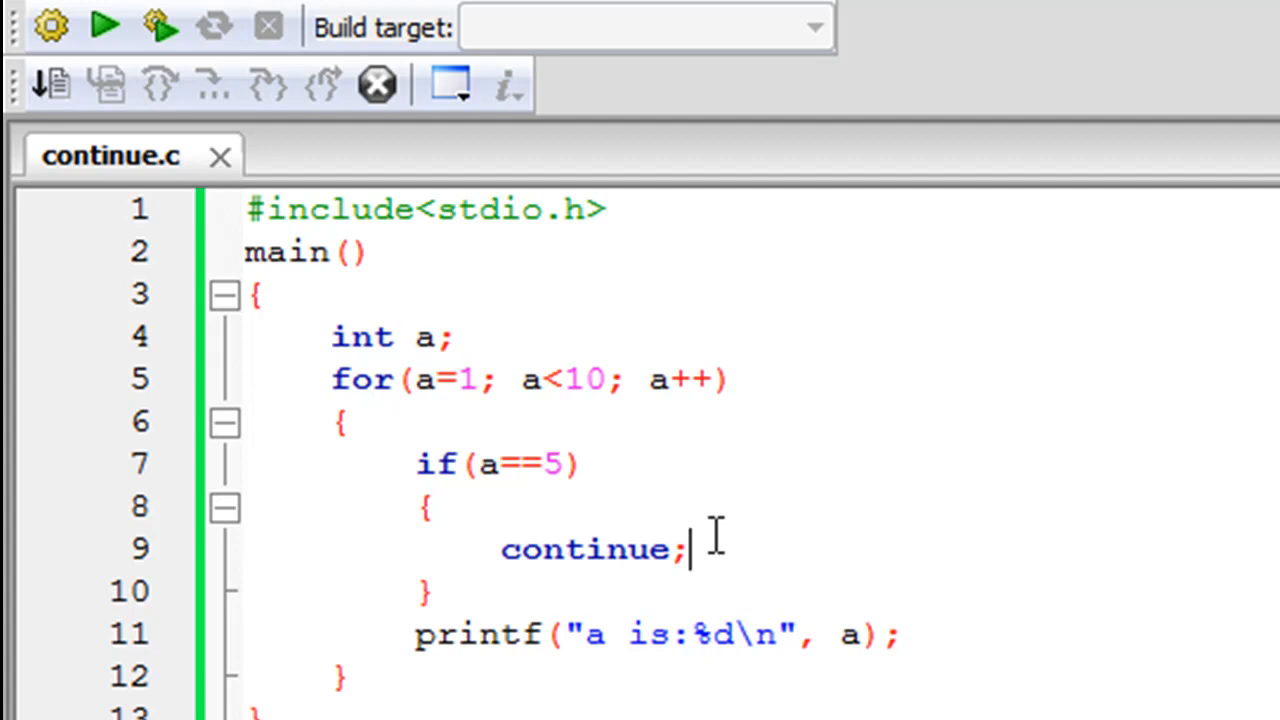